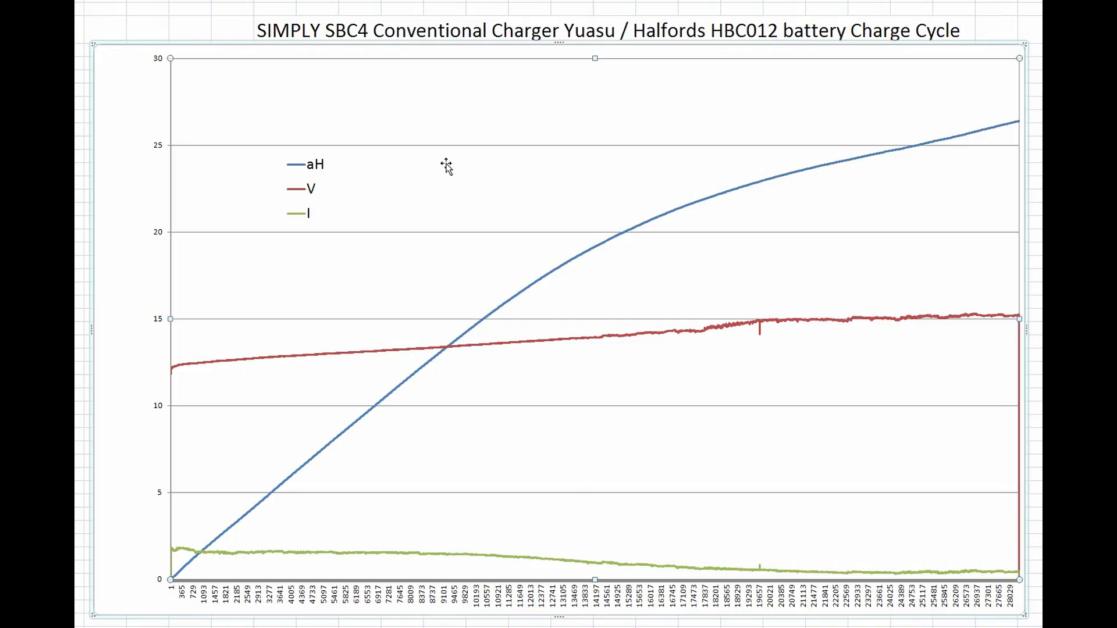
mouse_move(447, 138)
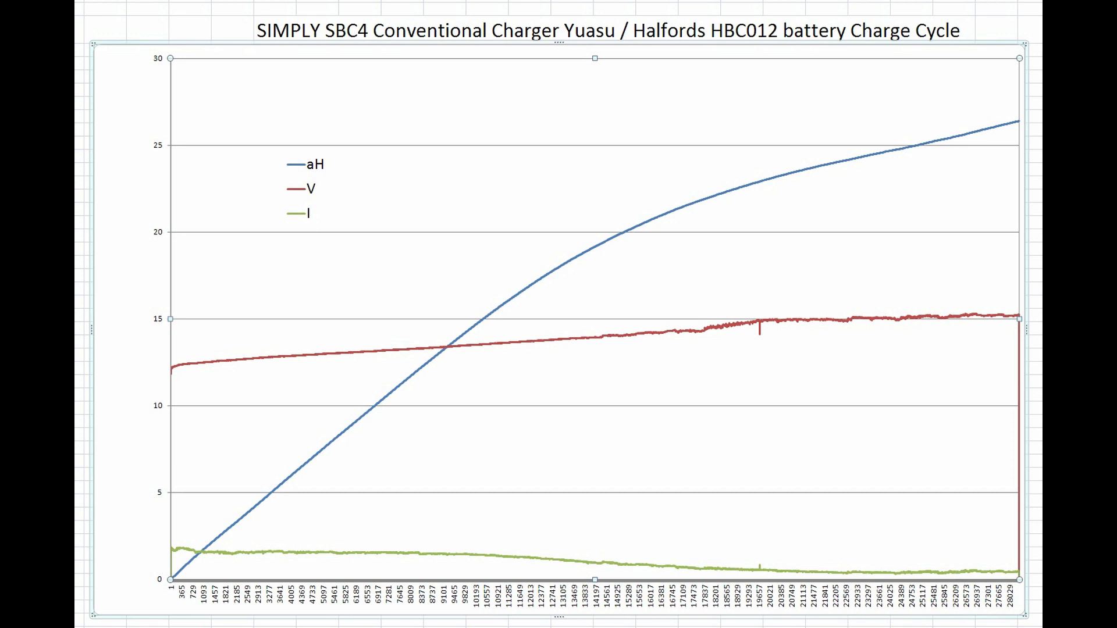
mouse_move(316, 177)
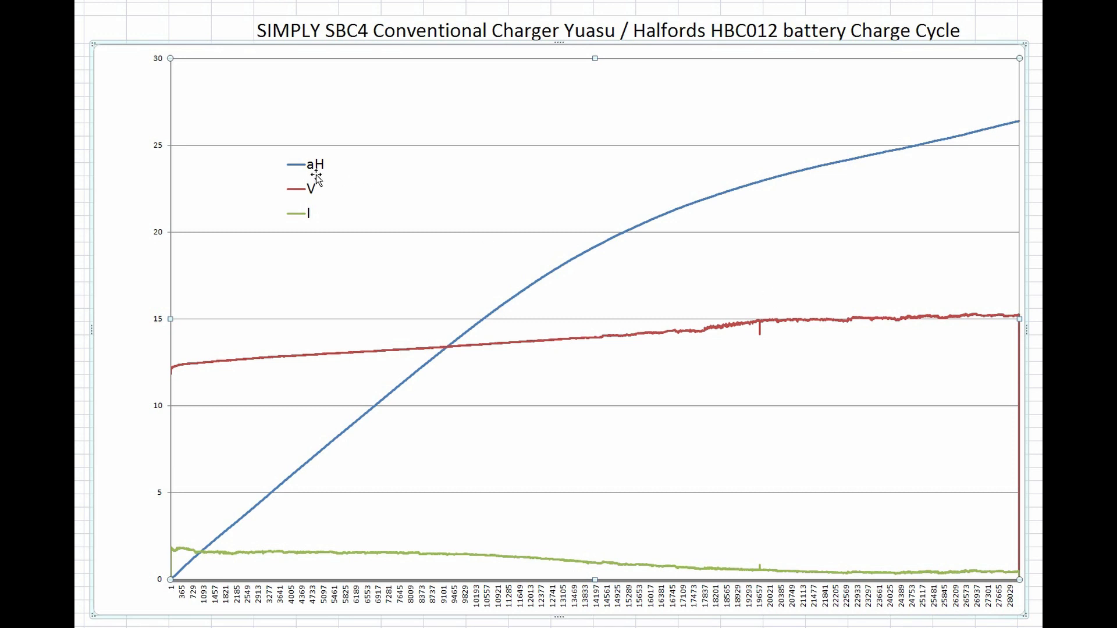
mouse_move(317, 173)
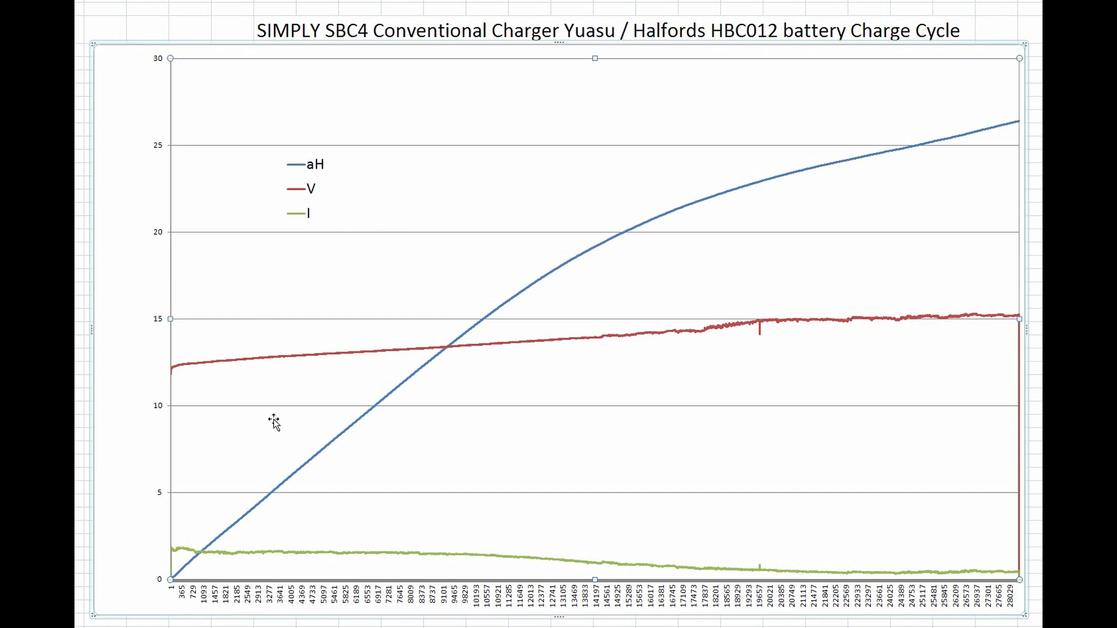
mouse_move(232, 556)
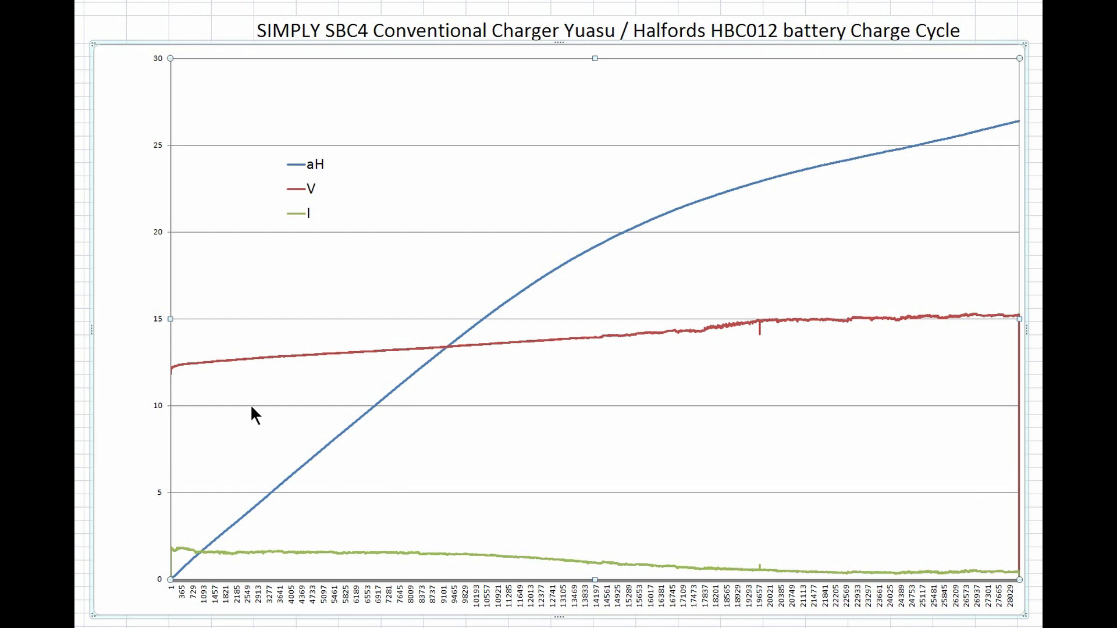
mouse_move(171, 550)
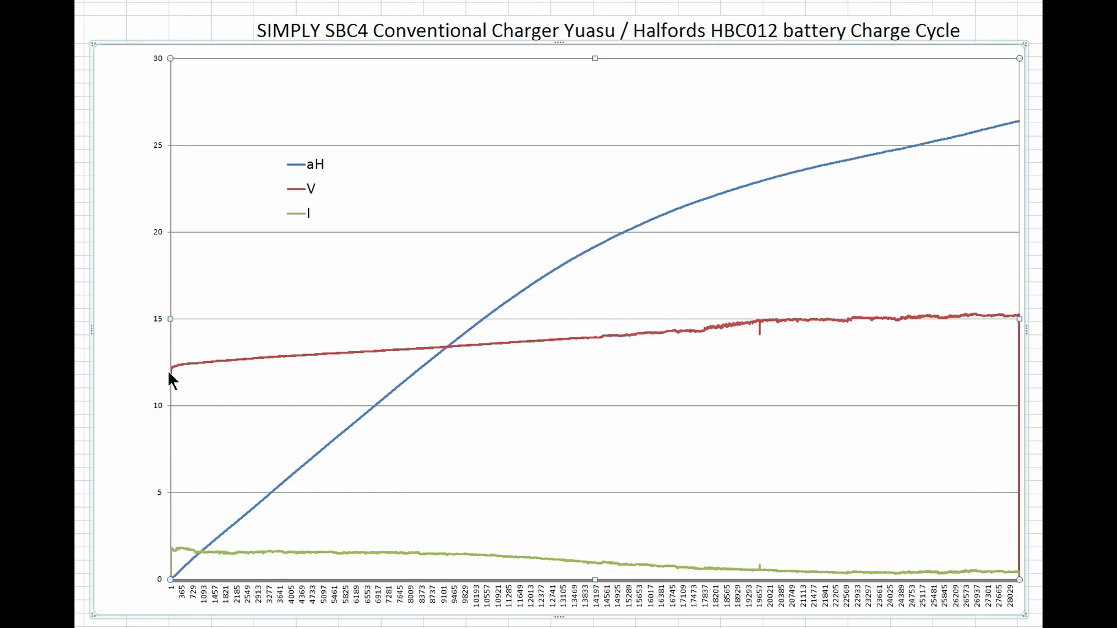
mouse_move(168, 370)
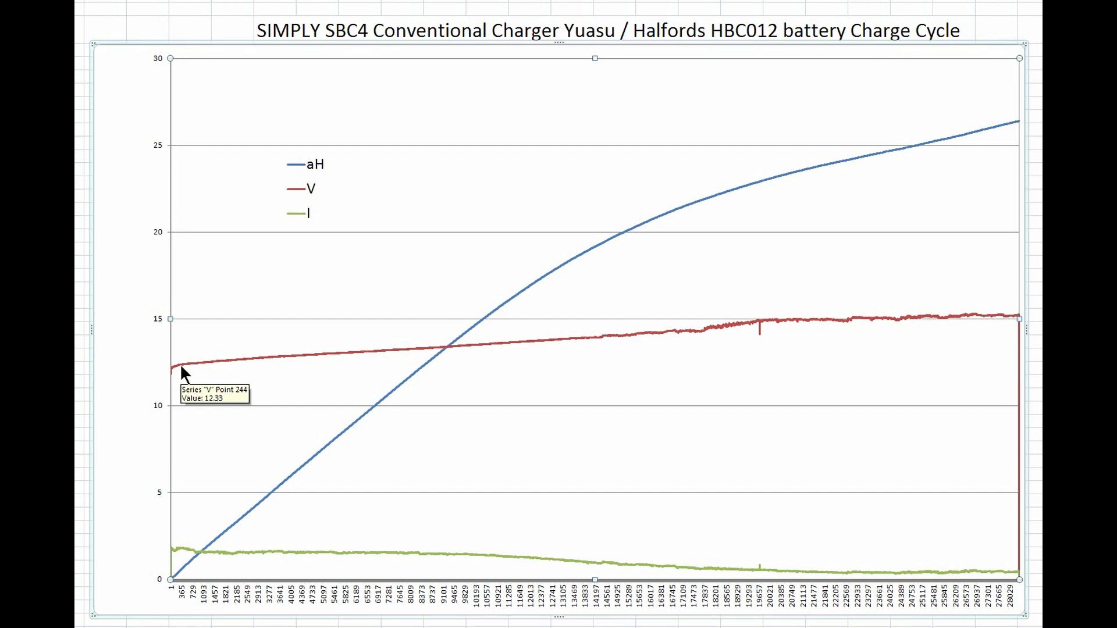
mouse_move(191, 373)
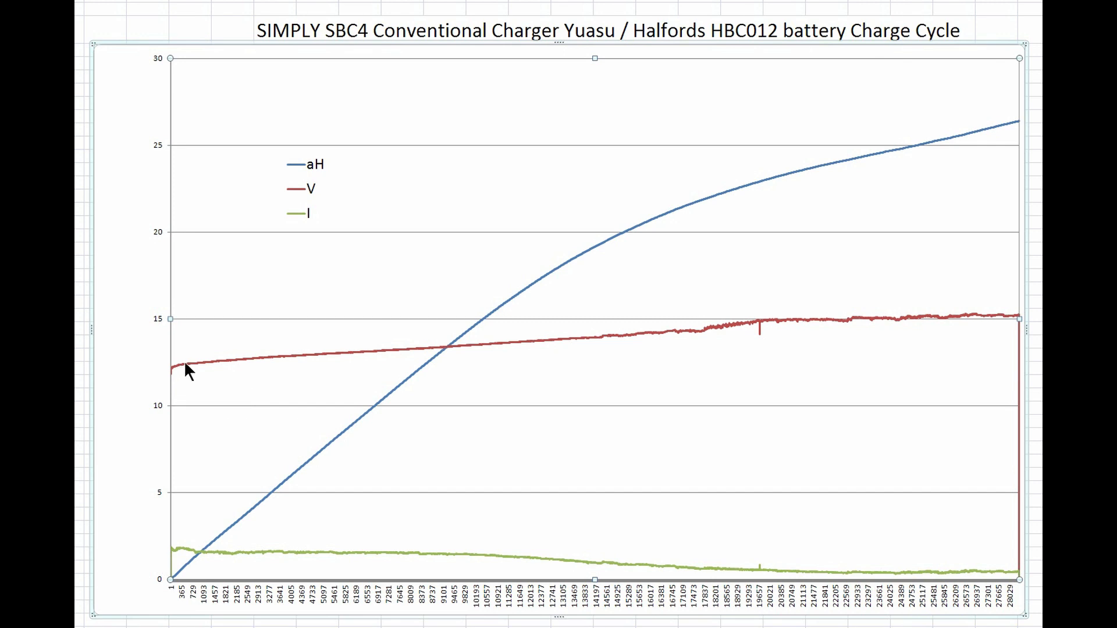
mouse_move(183, 367)
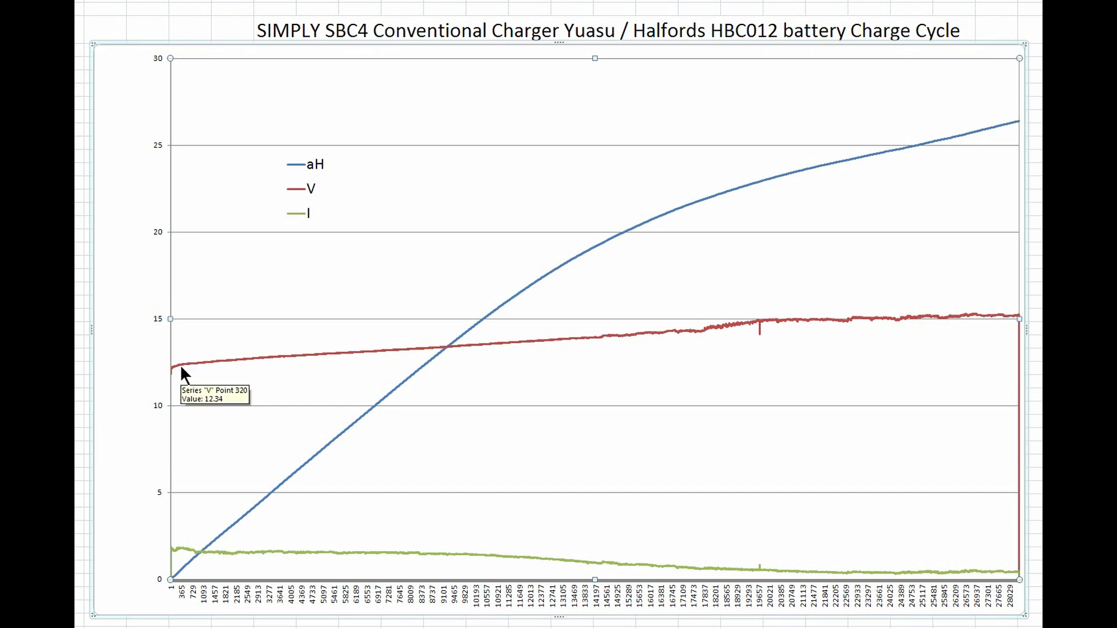
mouse_move(198, 530)
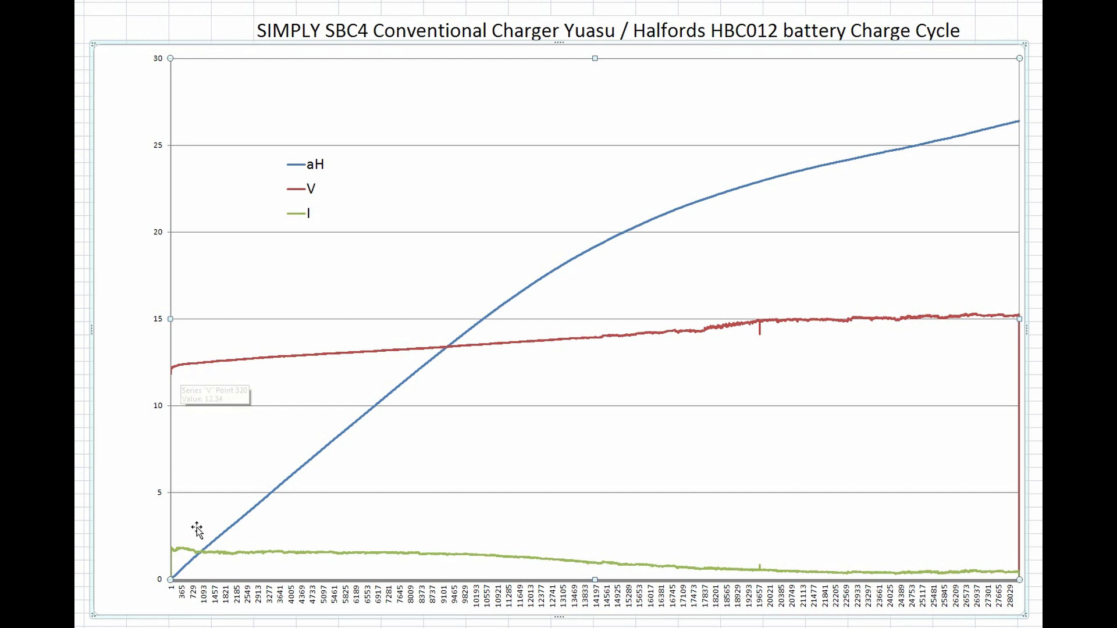
mouse_move(194, 558)
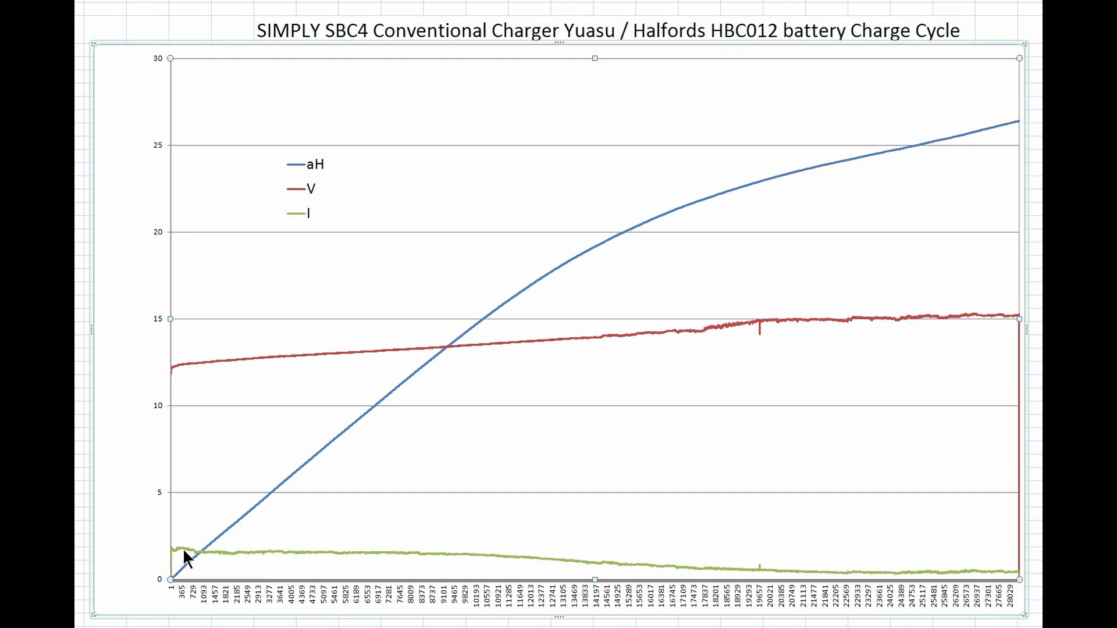
mouse_move(184, 554)
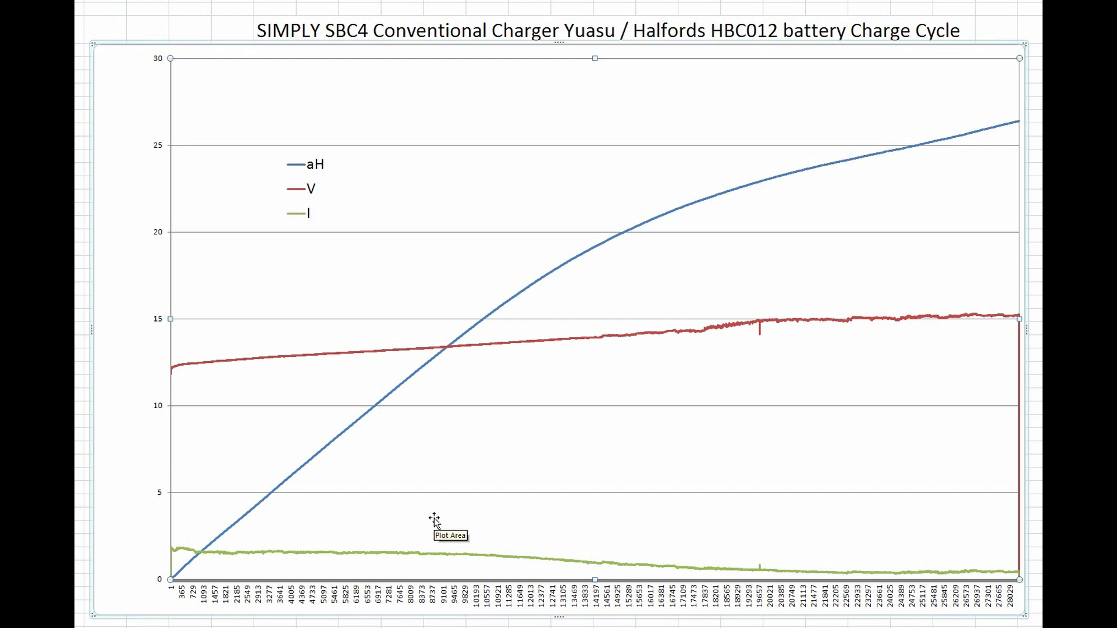
mouse_move(464, 454)
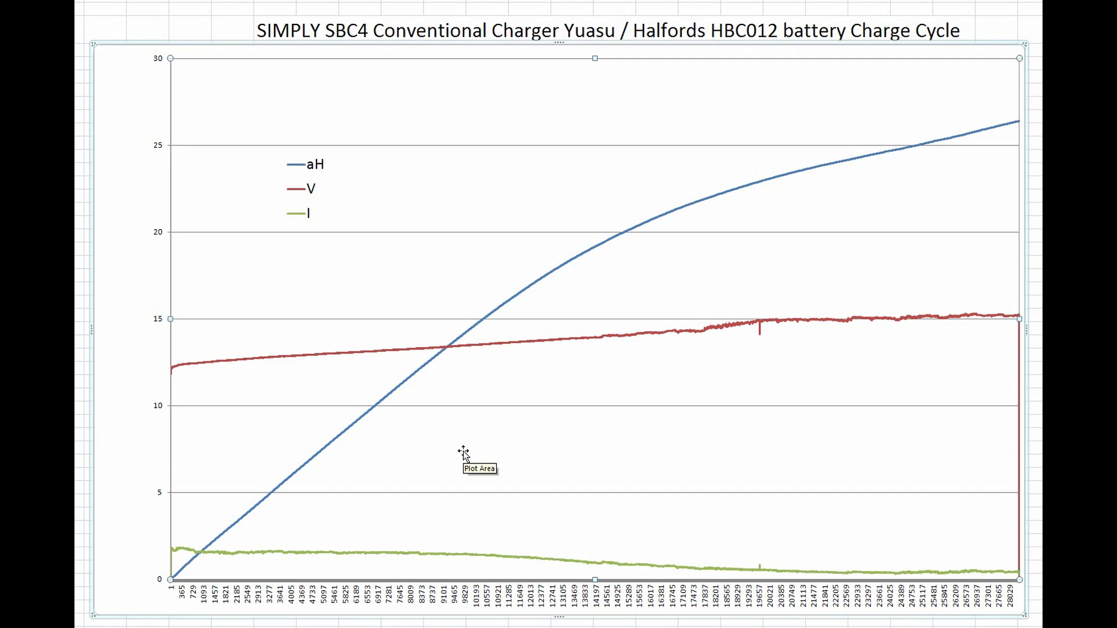
mouse_move(477, 483)
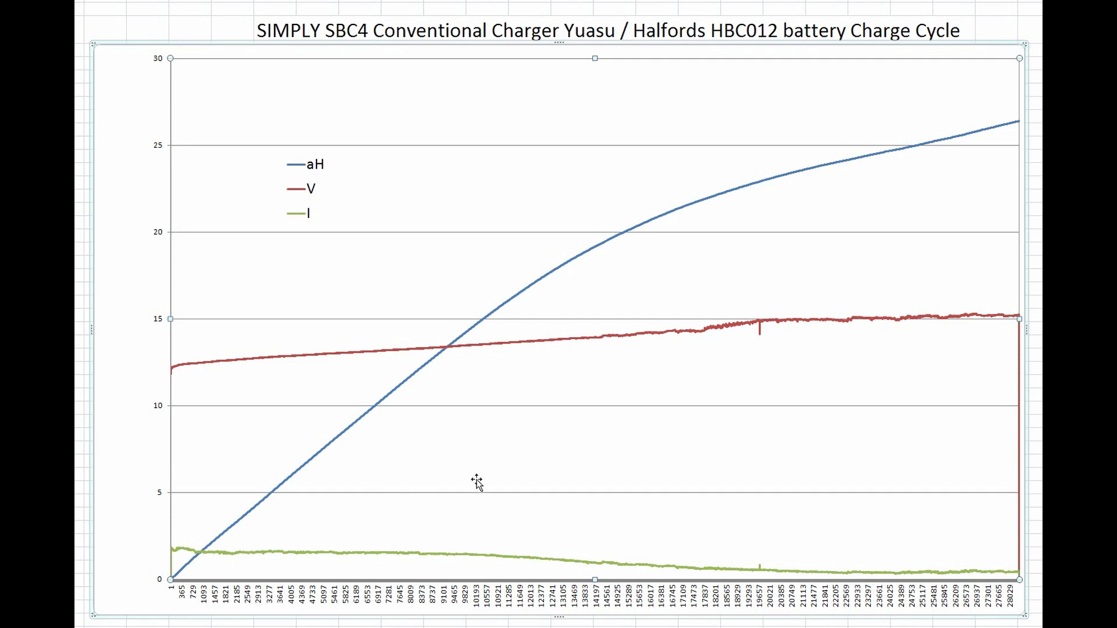
mouse_move(476, 479)
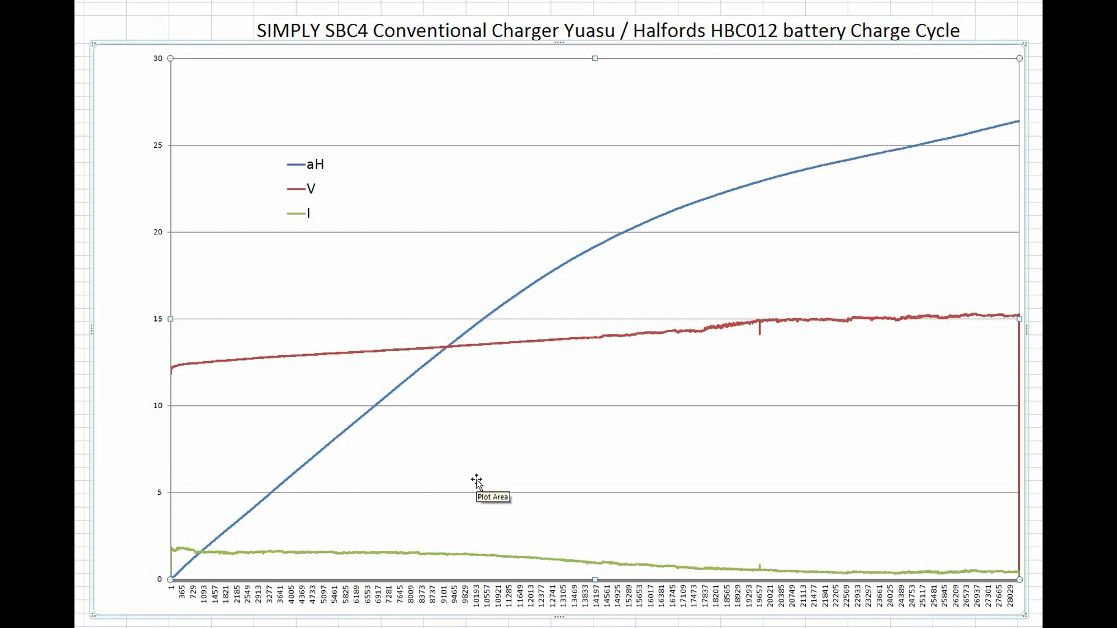
mouse_move(493, 456)
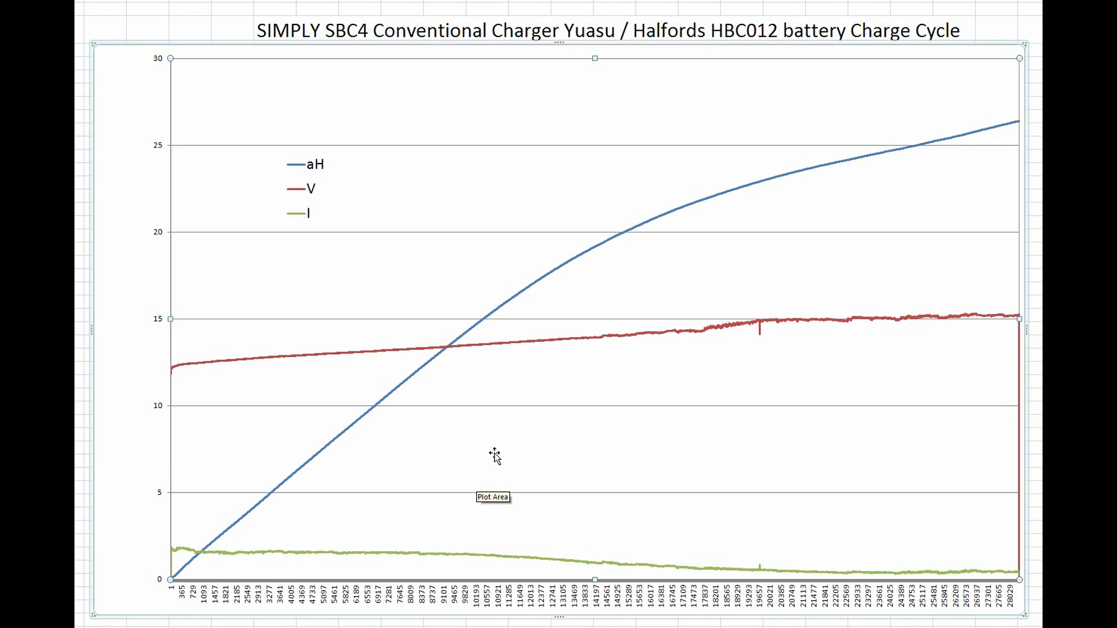
mouse_move(178, 552)
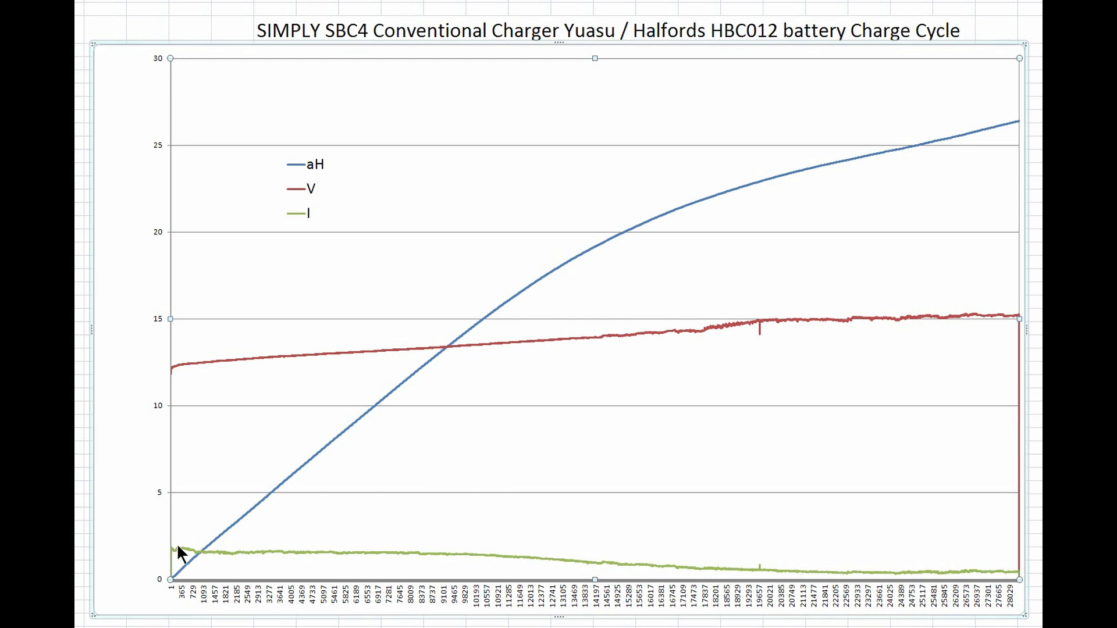
mouse_move(488, 567)
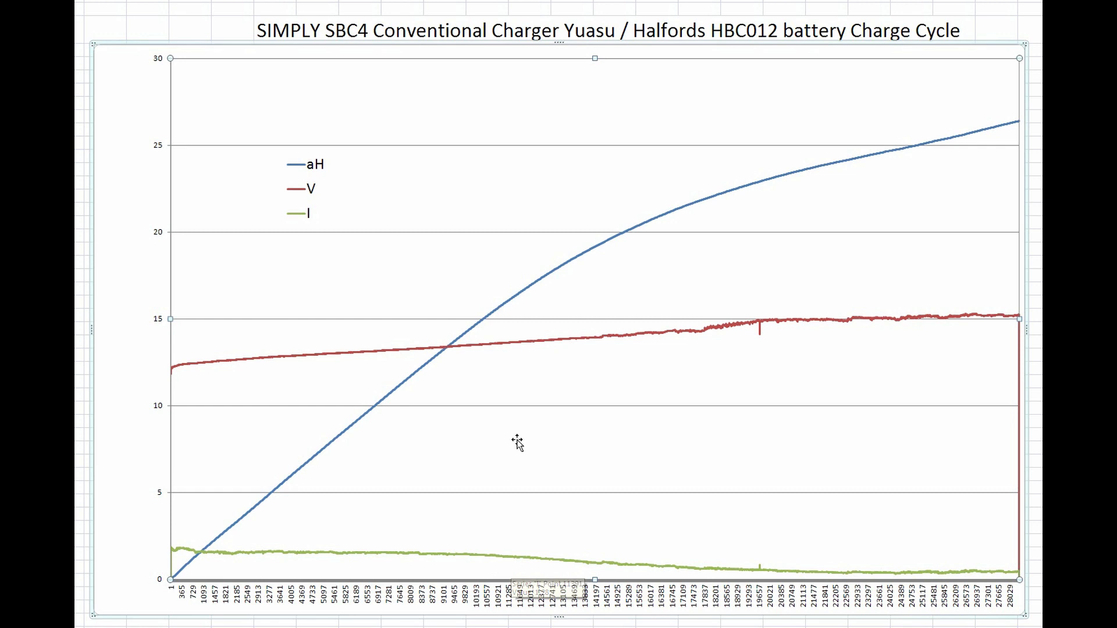
mouse_move(559, 345)
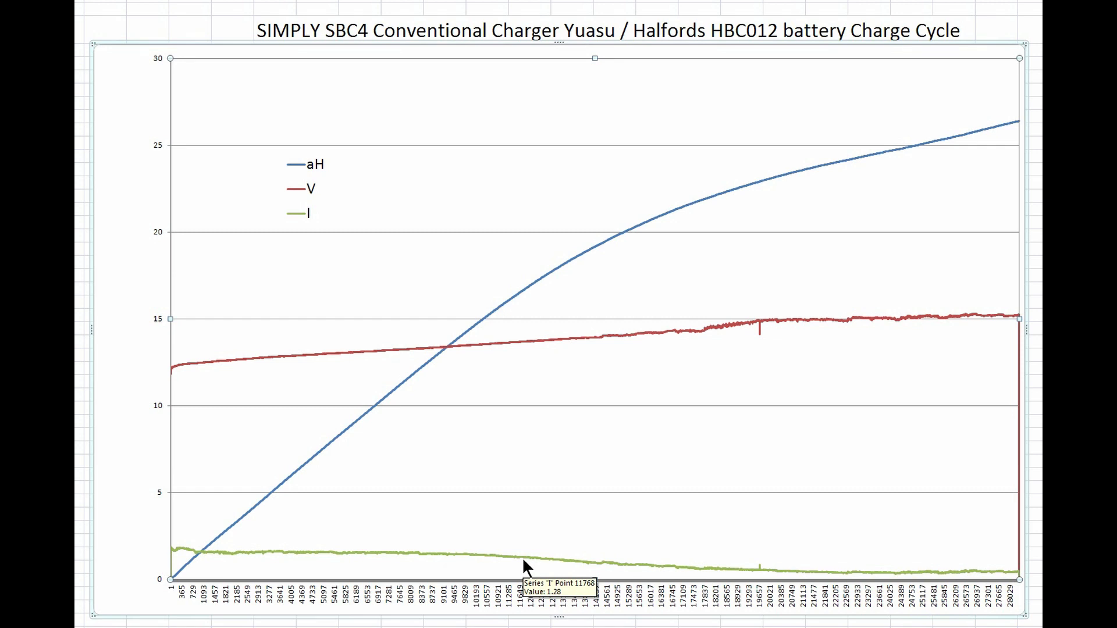
mouse_move(694, 345)
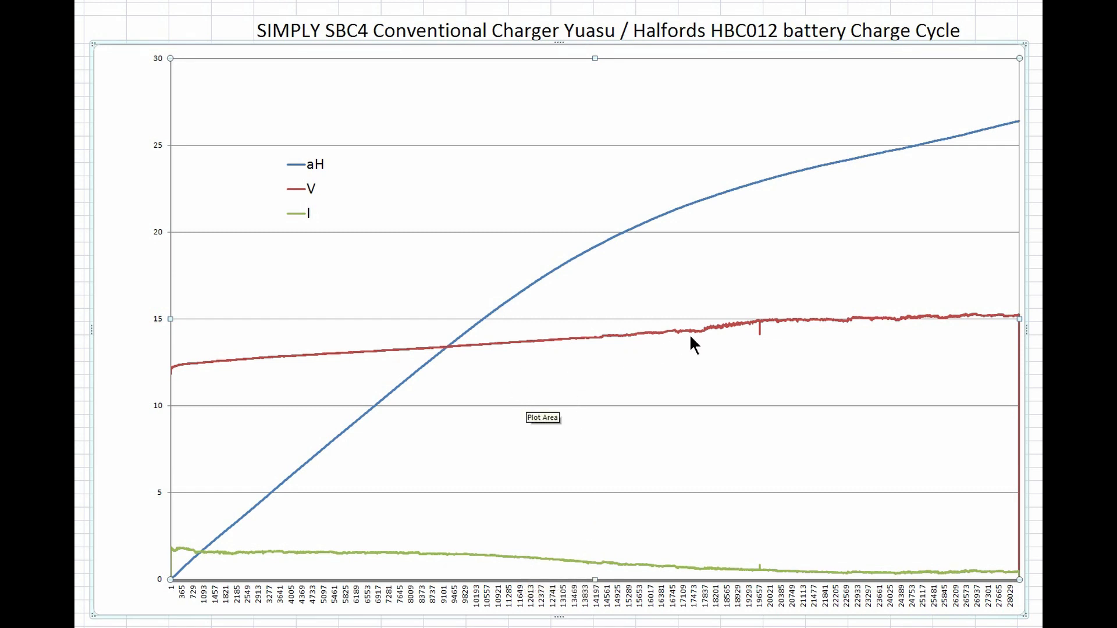
mouse_move(966, 157)
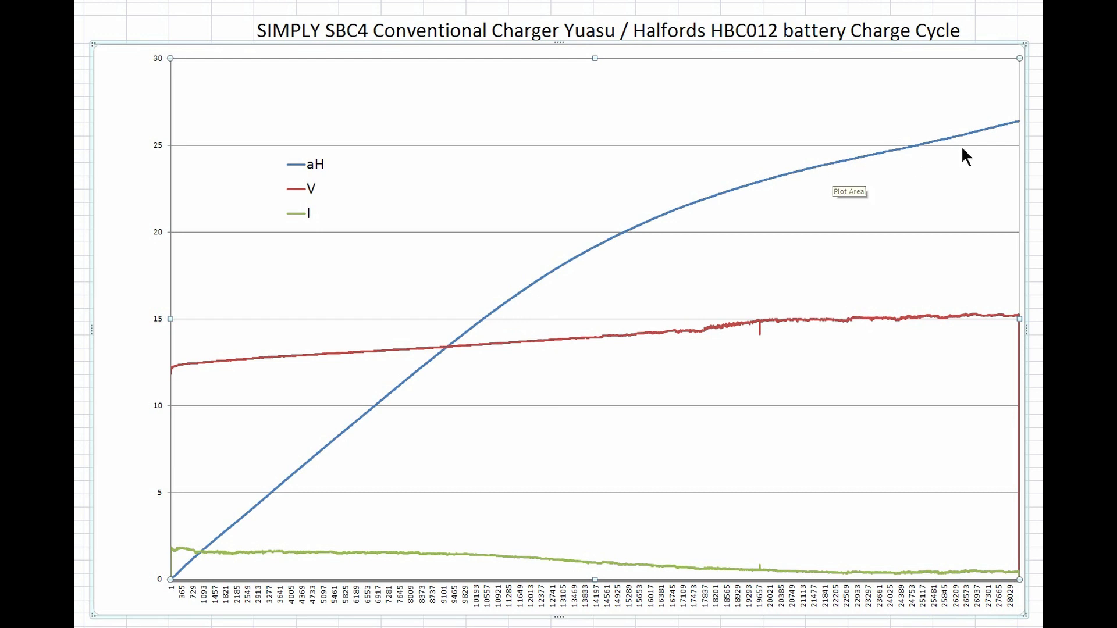
mouse_move(674, 337)
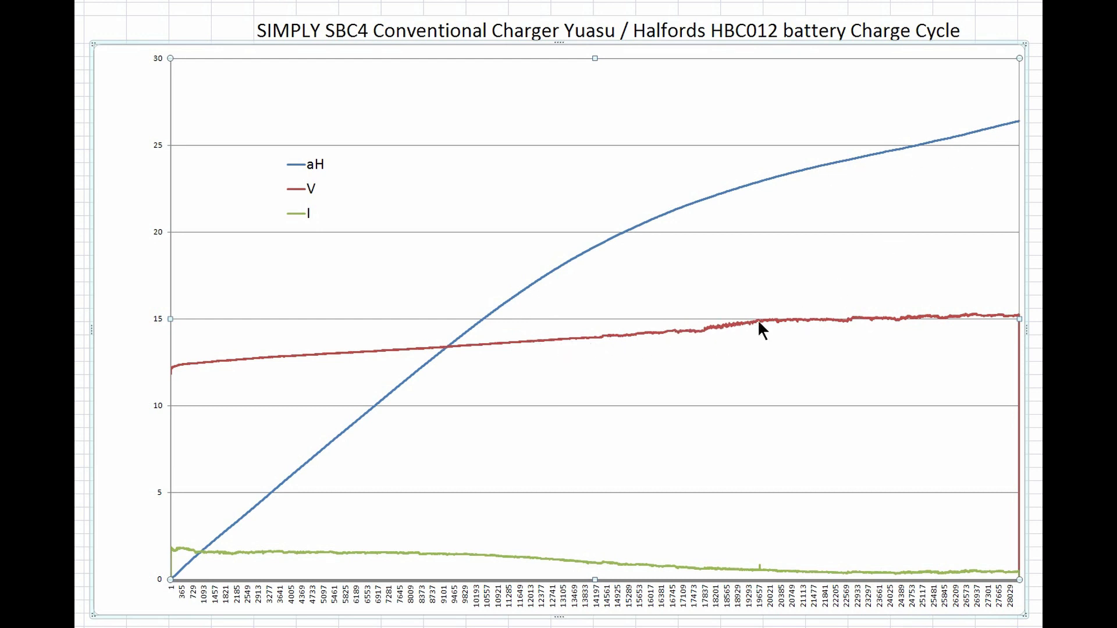
mouse_move(800, 459)
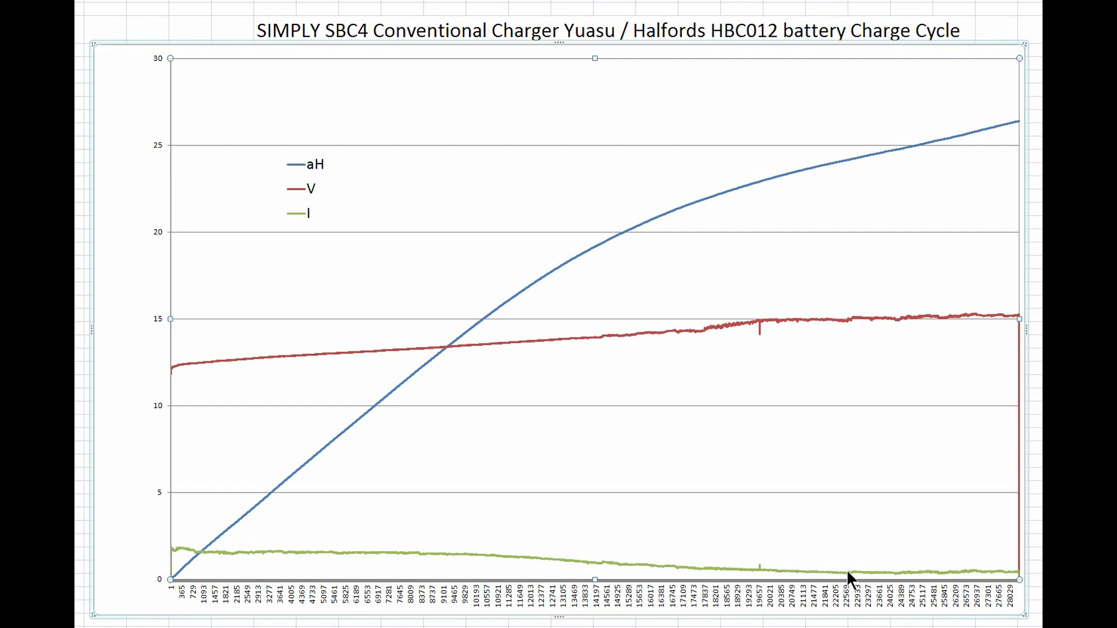
mouse_move(858, 573)
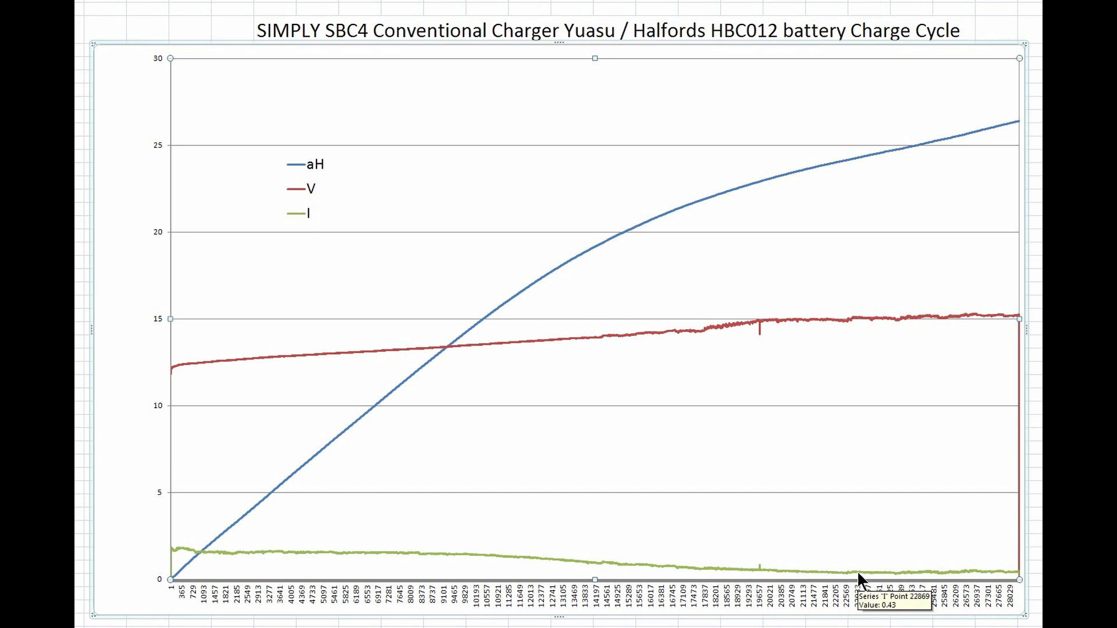
mouse_move(877, 372)
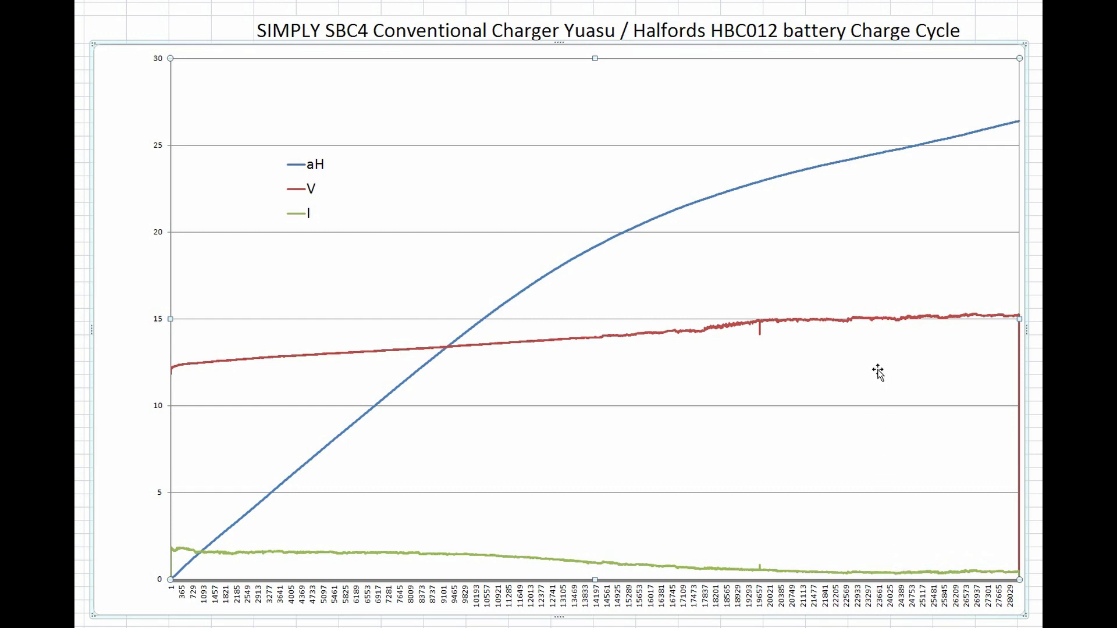
mouse_move(824, 325)
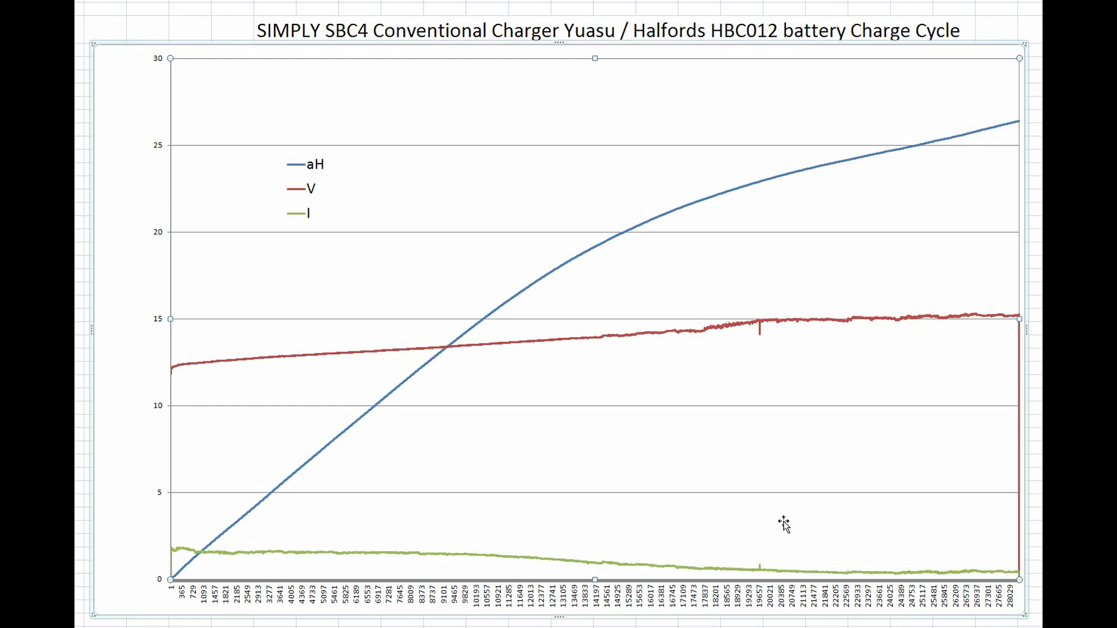
mouse_move(783, 577)
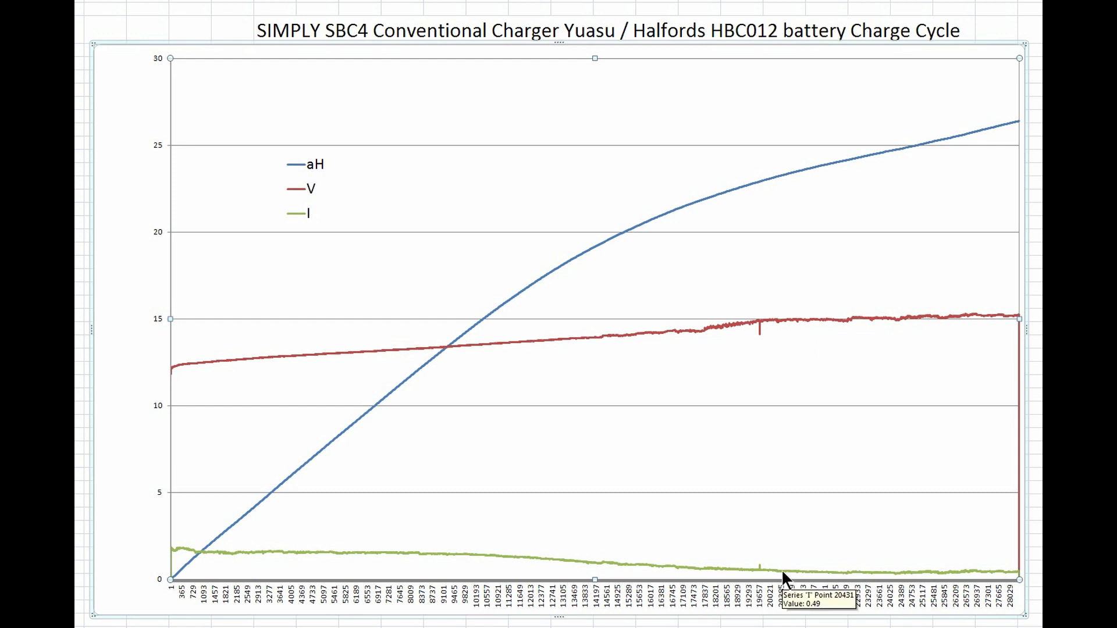
mouse_move(833, 575)
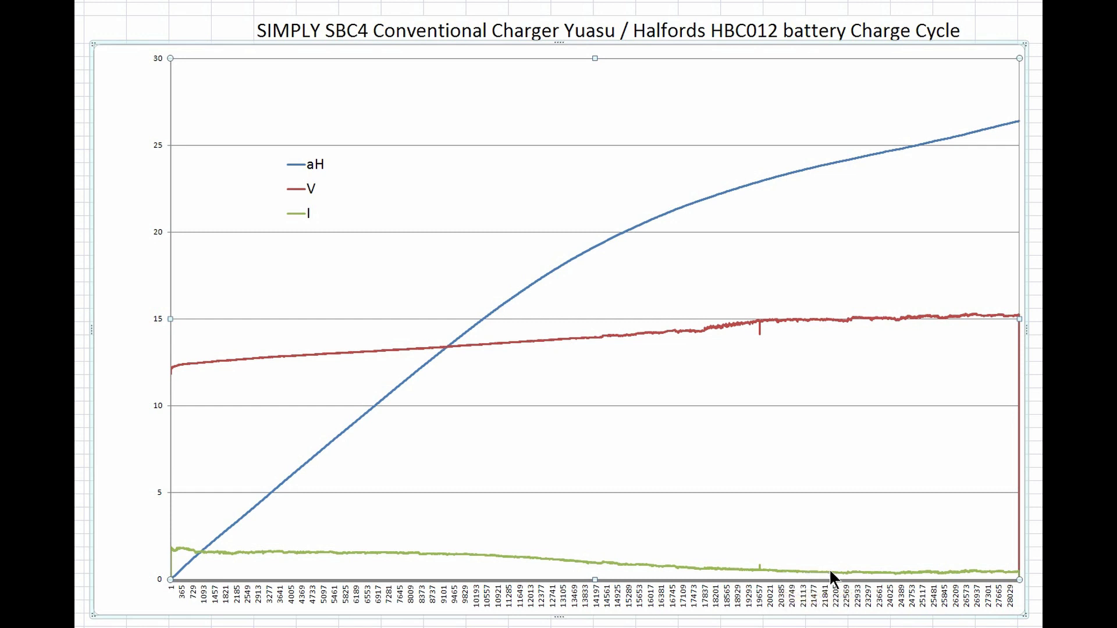
mouse_move(975, 386)
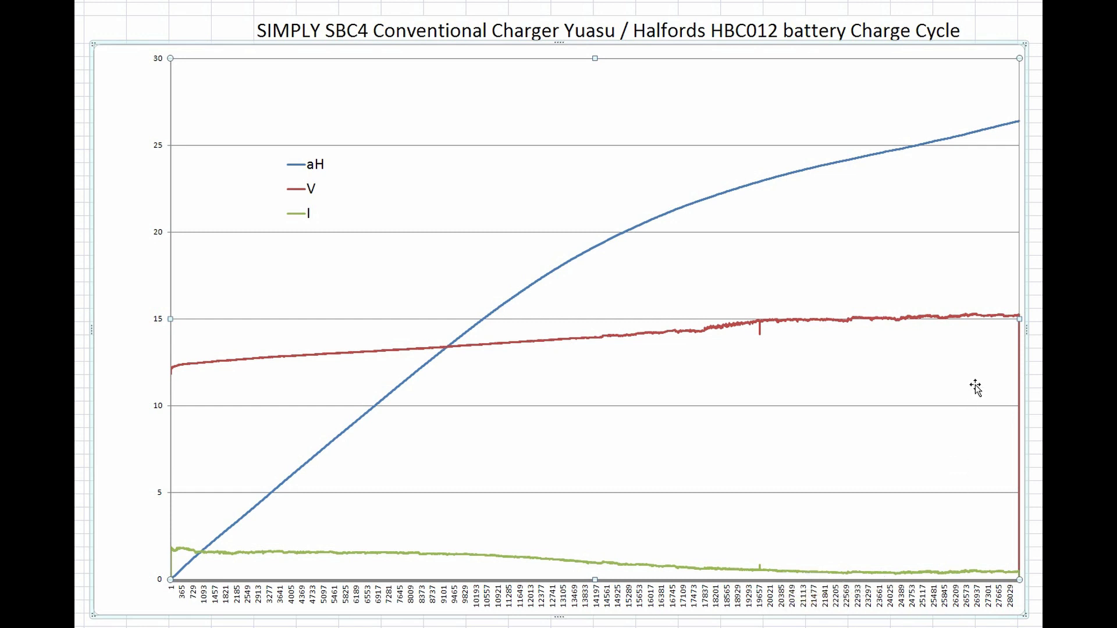
mouse_move(980, 377)
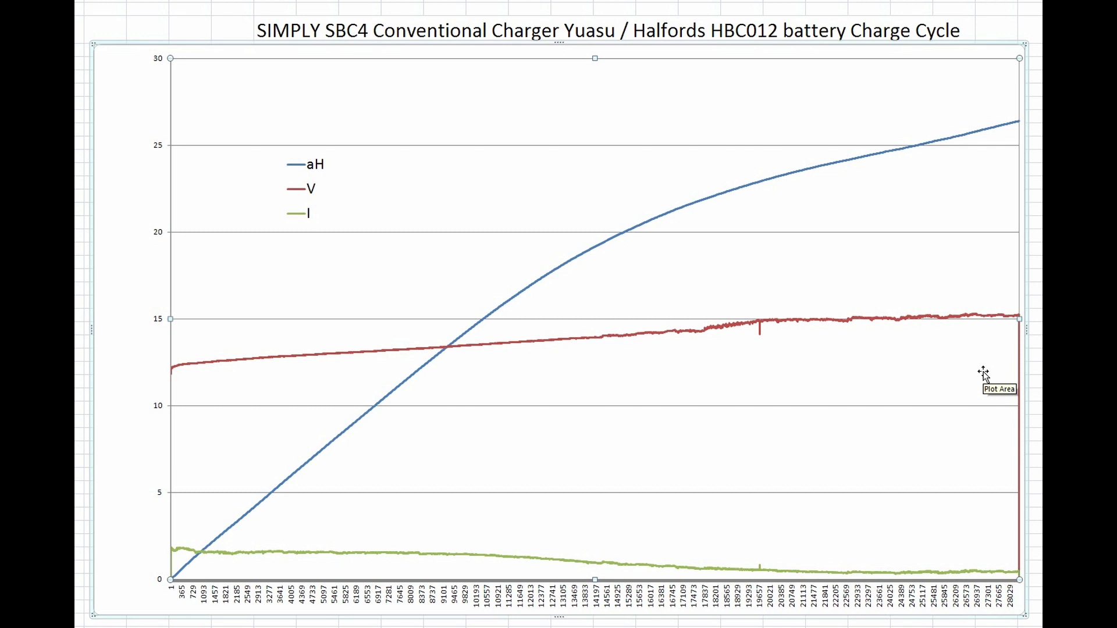
mouse_move(986, 344)
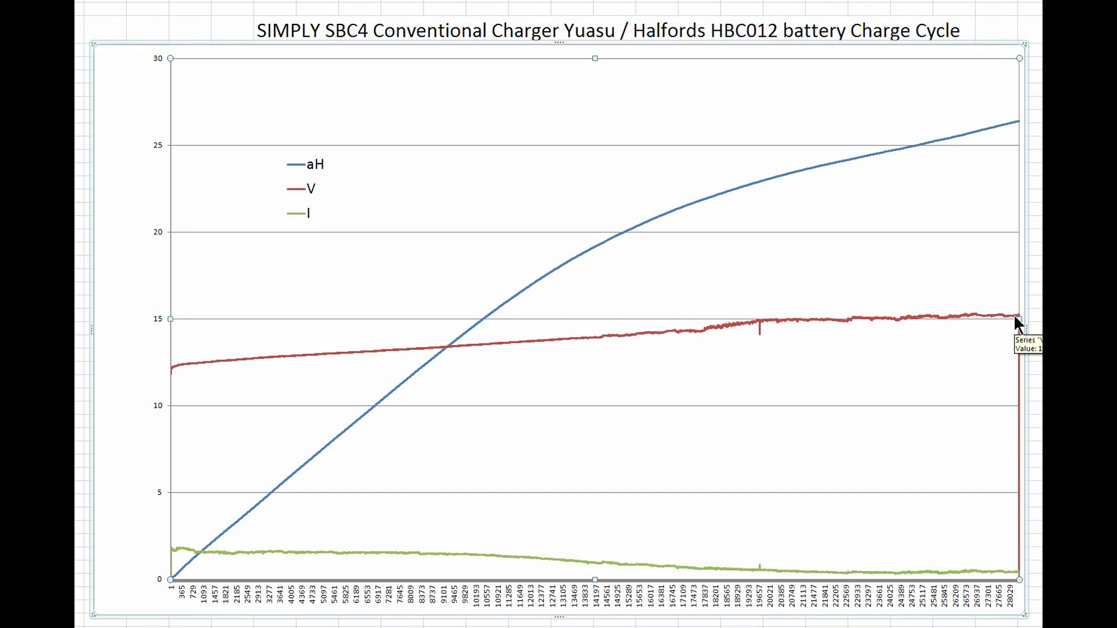
mouse_move(964, 284)
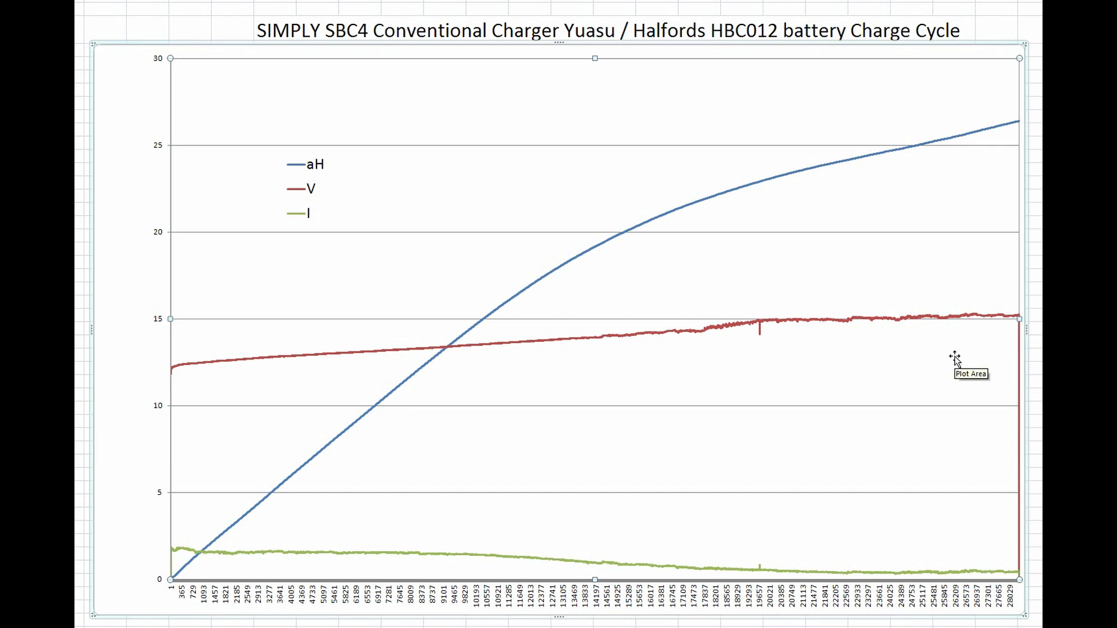
mouse_move(1014, 128)
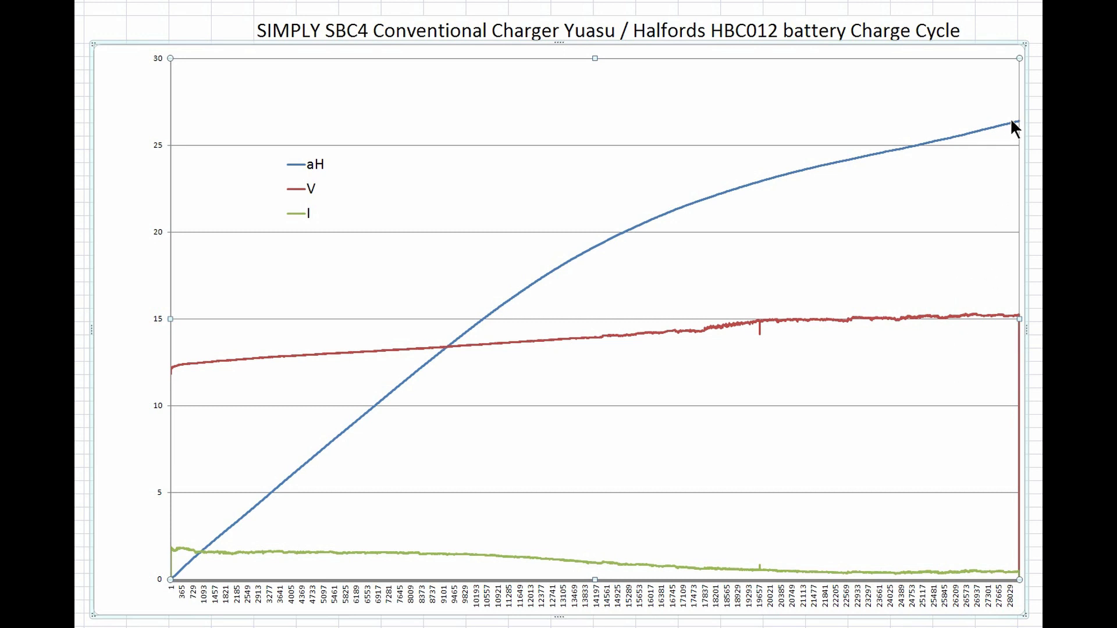
mouse_move(1014, 131)
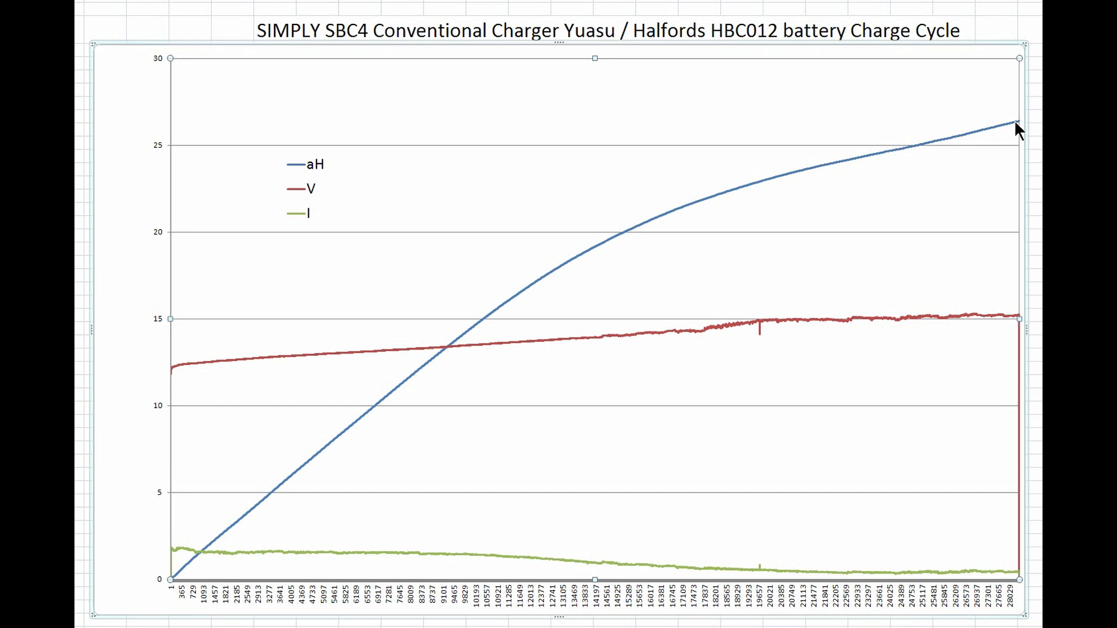
mouse_move(1021, 124)
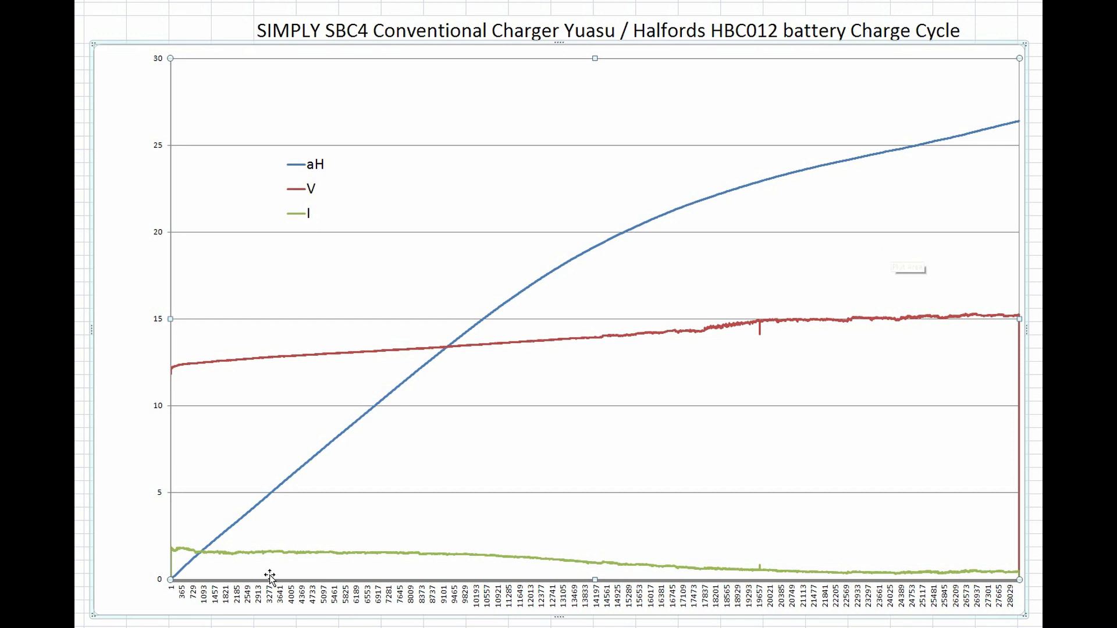
mouse_move(339, 559)
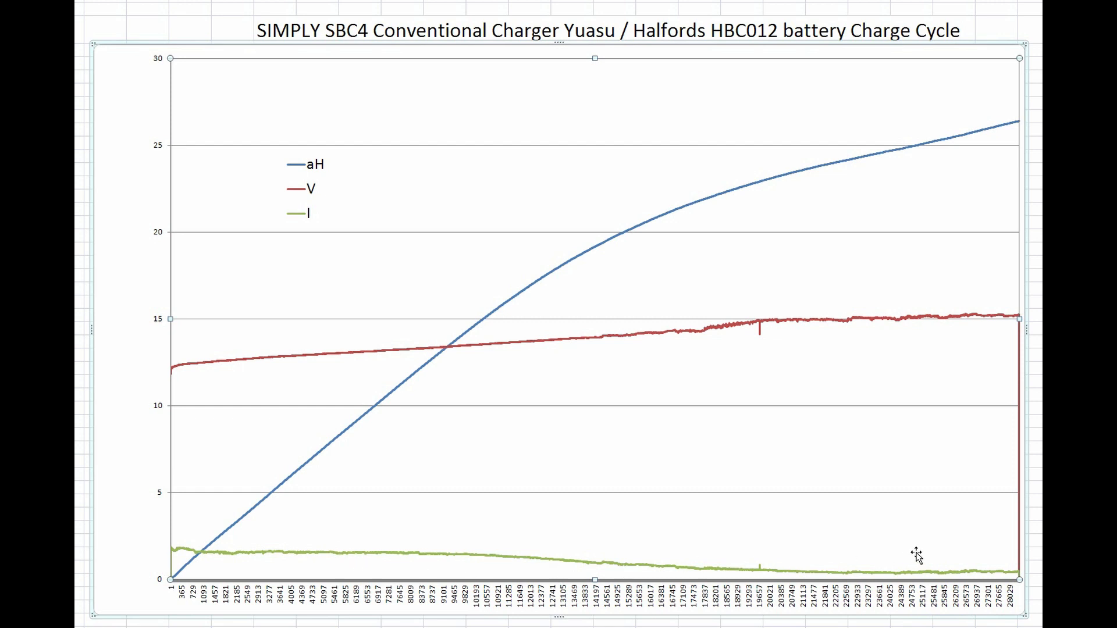
mouse_move(917, 556)
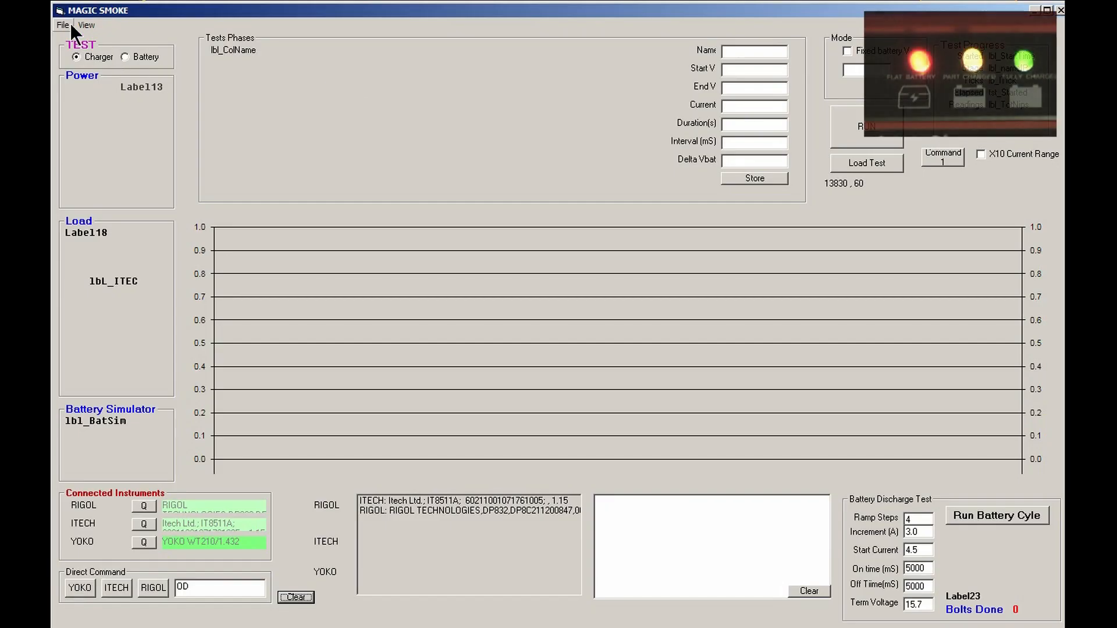
Load the saved Ramp phase (7.5–18 V, 5 A, duration 100, interval 1000) via File > Load
left_click(61, 24)
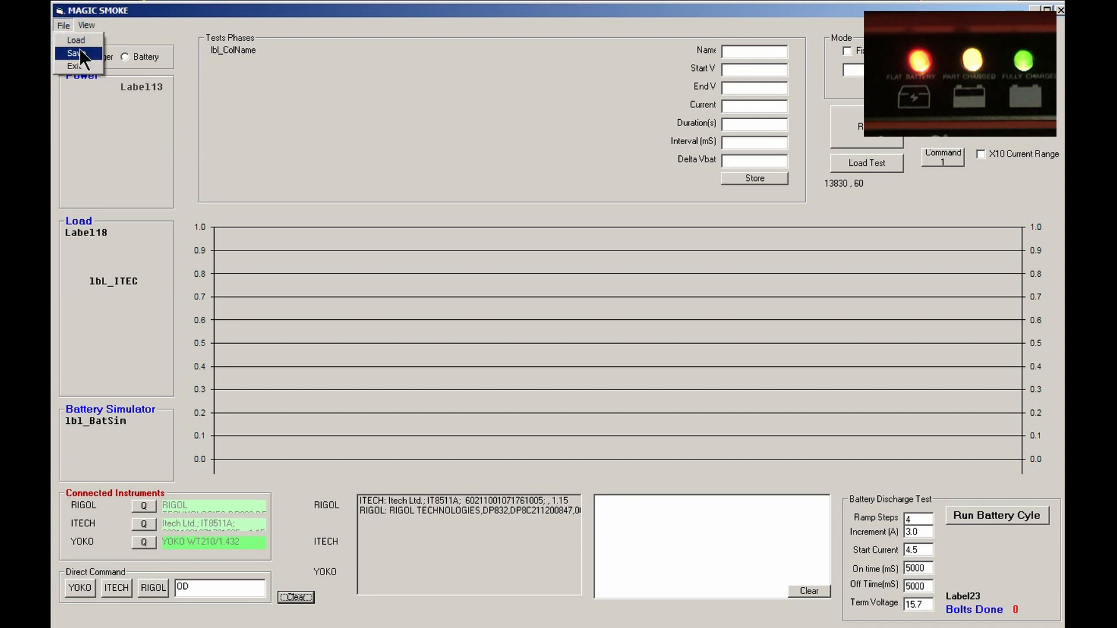
left_click(76, 39)
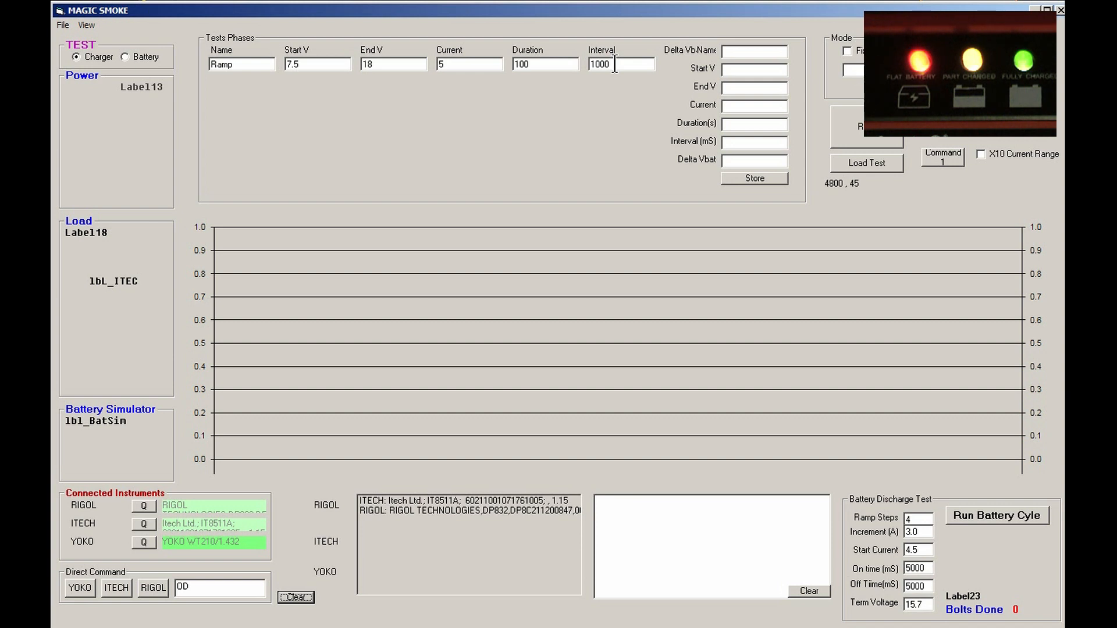
mouse_move(857, 135)
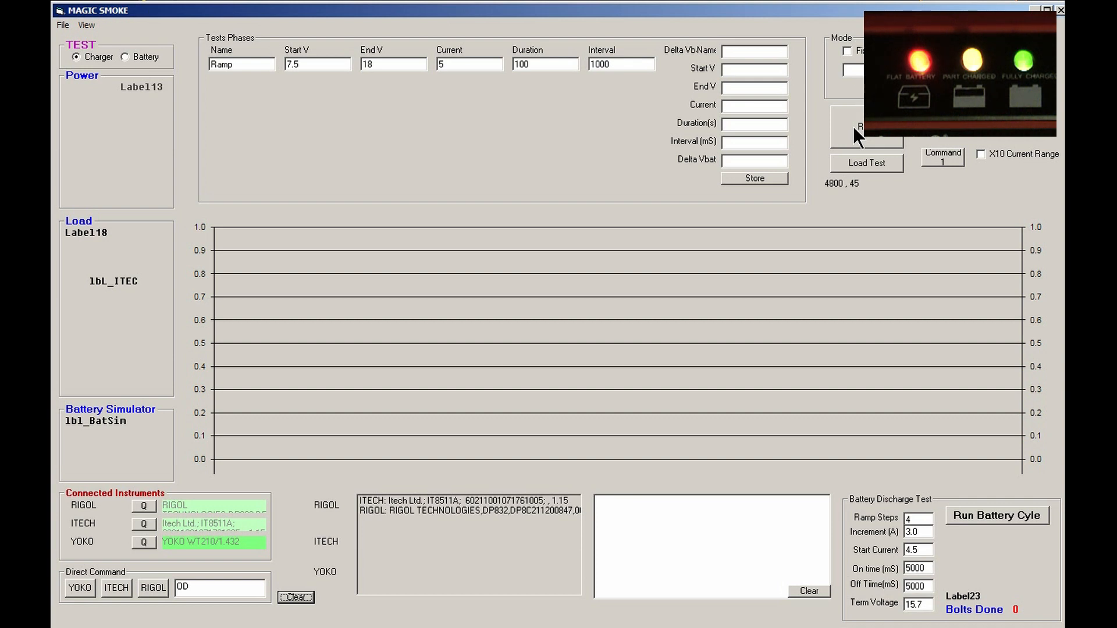
Run the ramp test and let the live plot trace rising voltage and falling current
left_click(865, 127)
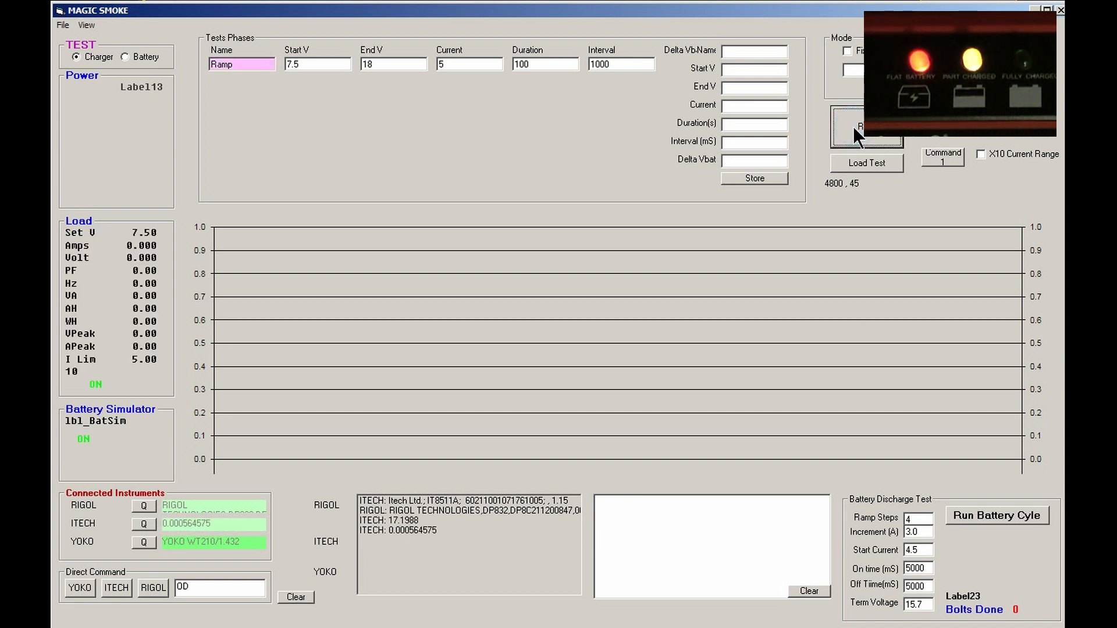
left_click(866, 127)
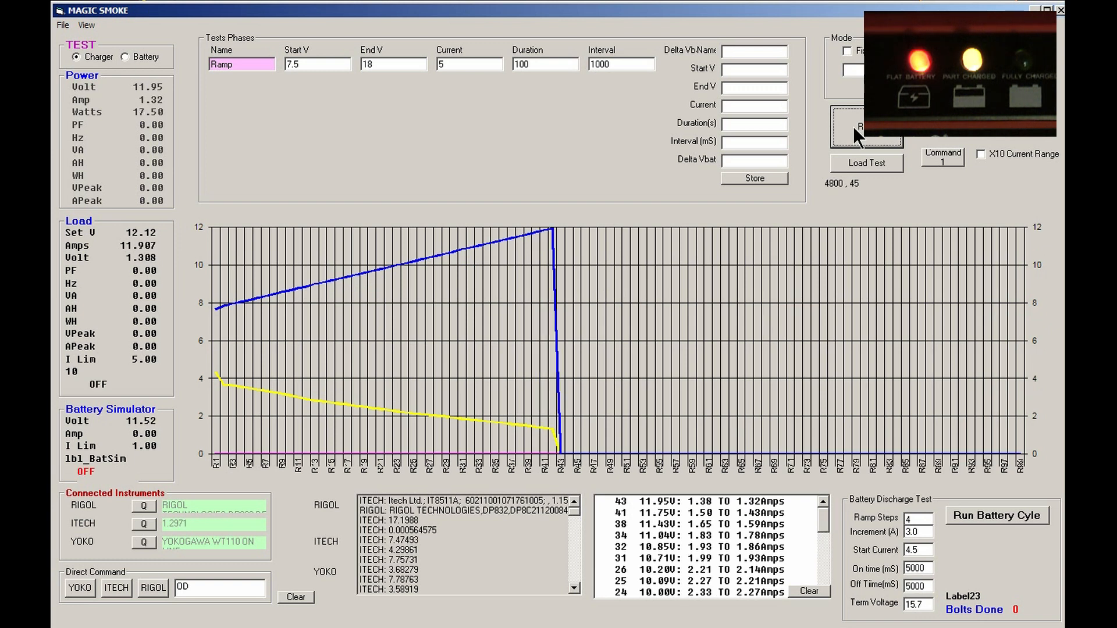
left_click(866, 126)
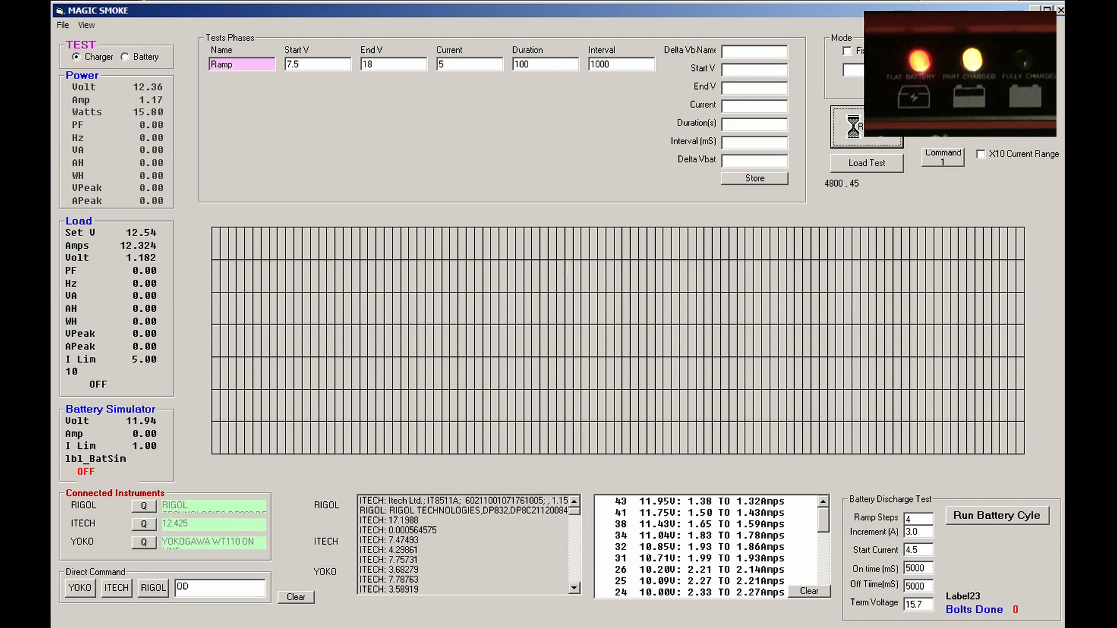
left_click(866, 127)
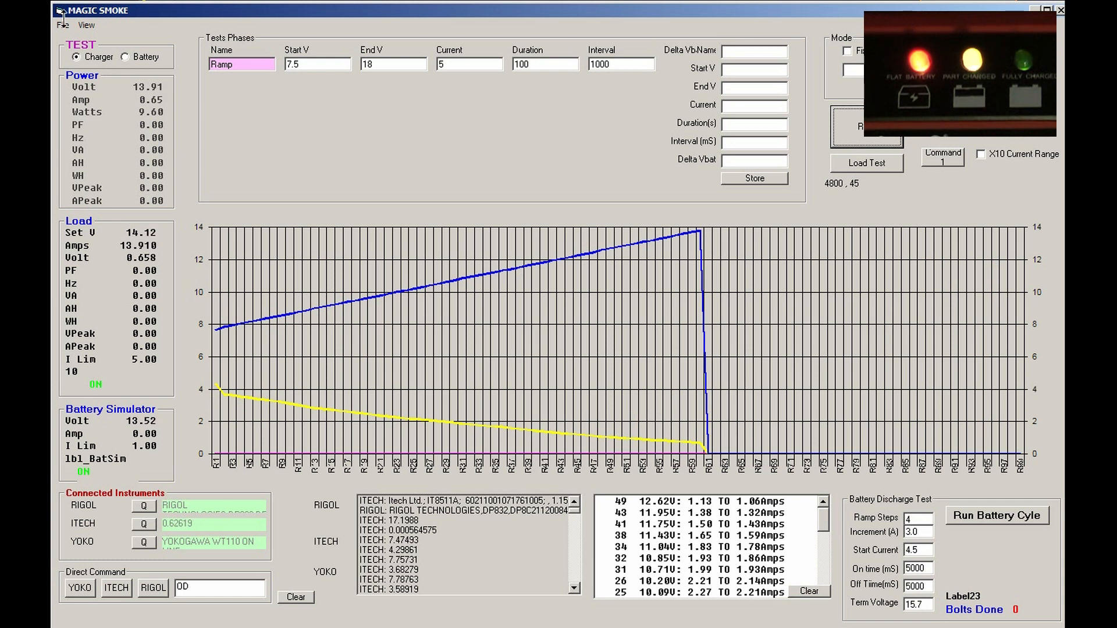
Switch to View > Large Plot so the ramp graph fills the window
left_click(85, 24)
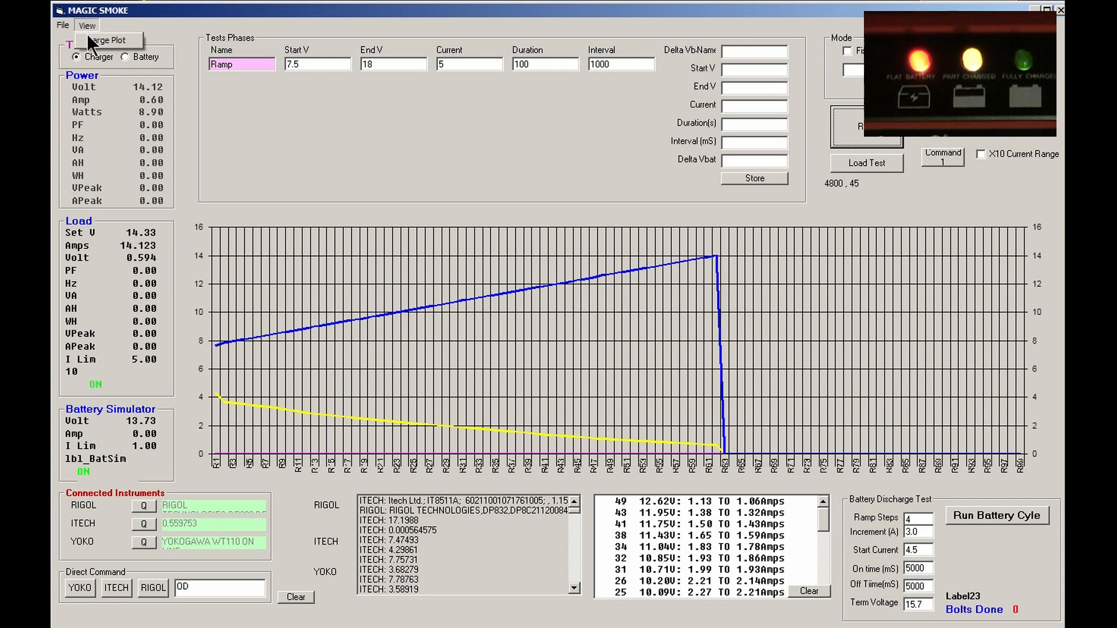
left_click(111, 39)
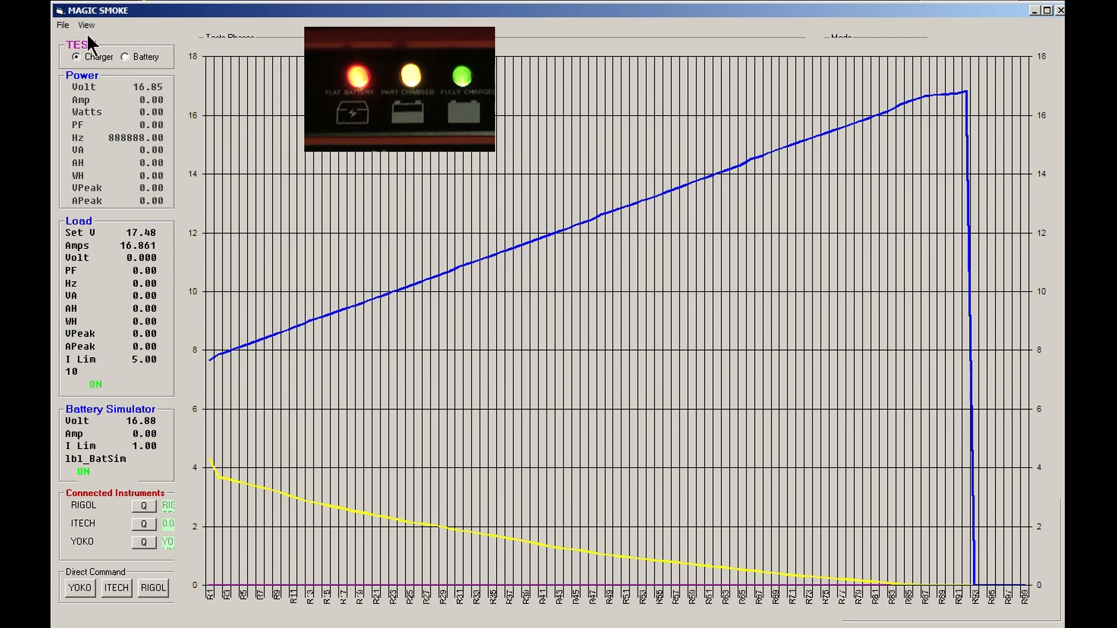
mouse_move(922, 538)
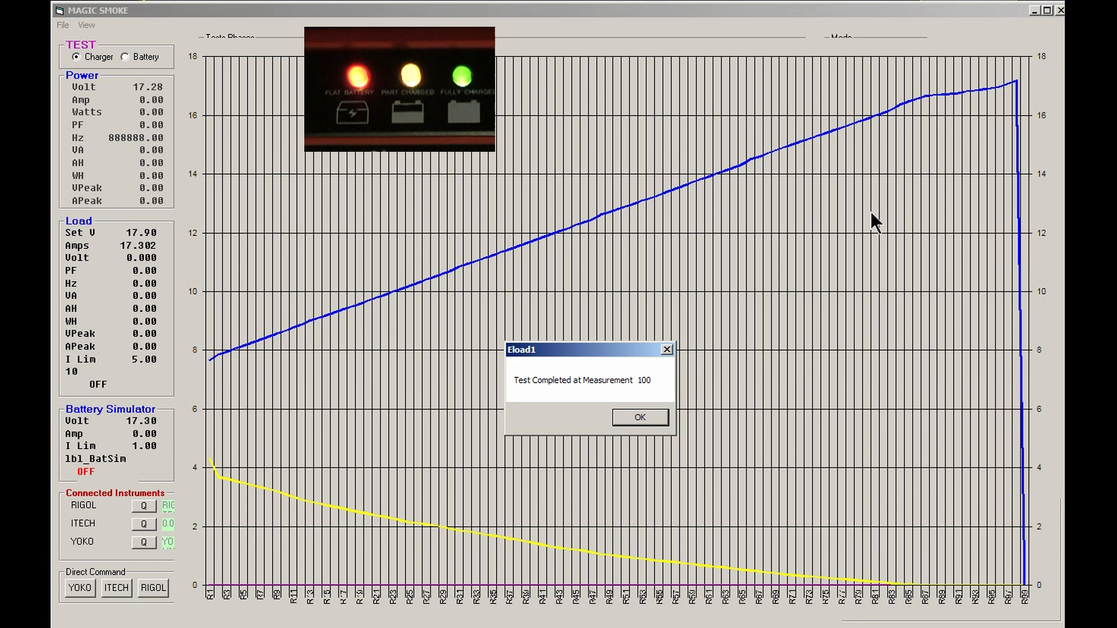
Dismiss the Test Completed message to leave the finished 17.3 V ramp plot
left_click(638, 417)
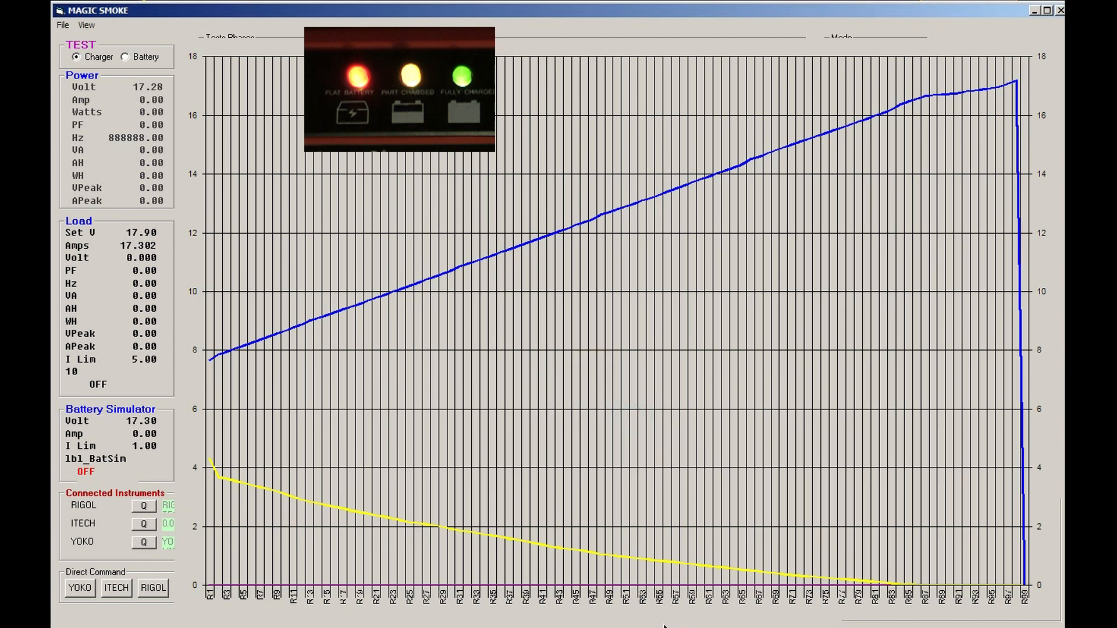
mouse_move(408, 345)
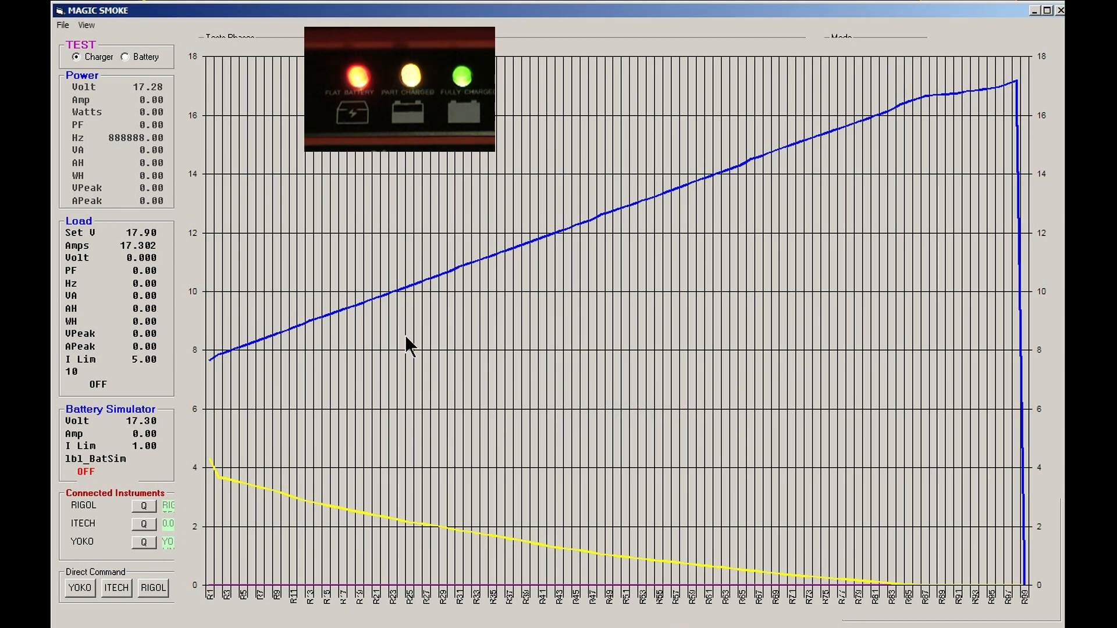
mouse_move(175, 453)
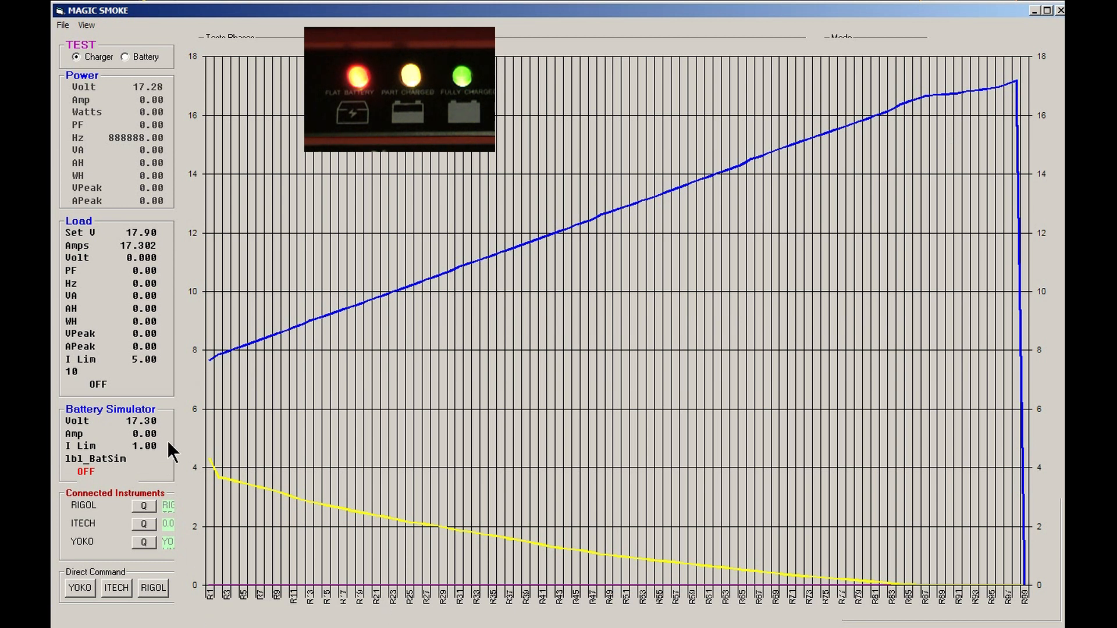
mouse_move(990, 594)
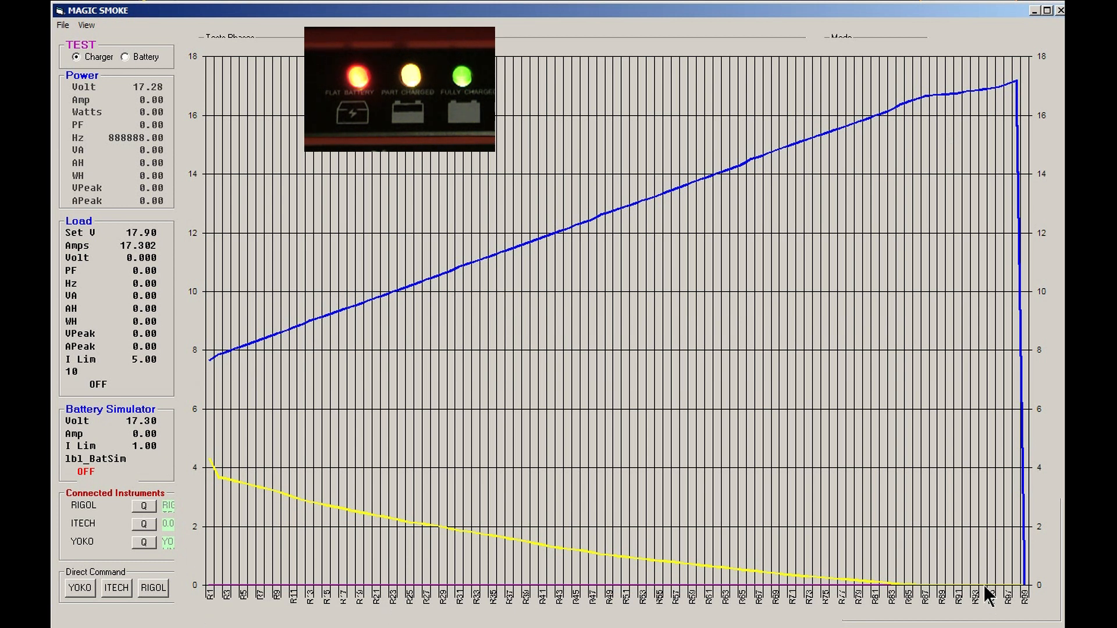
mouse_move(903, 545)
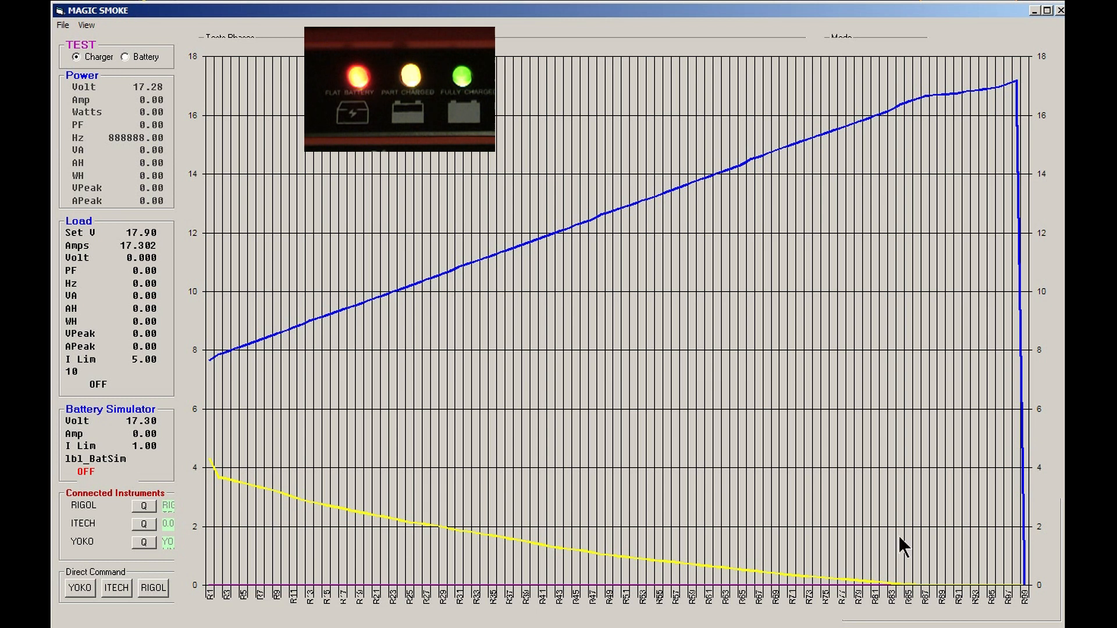
mouse_move(921, 598)
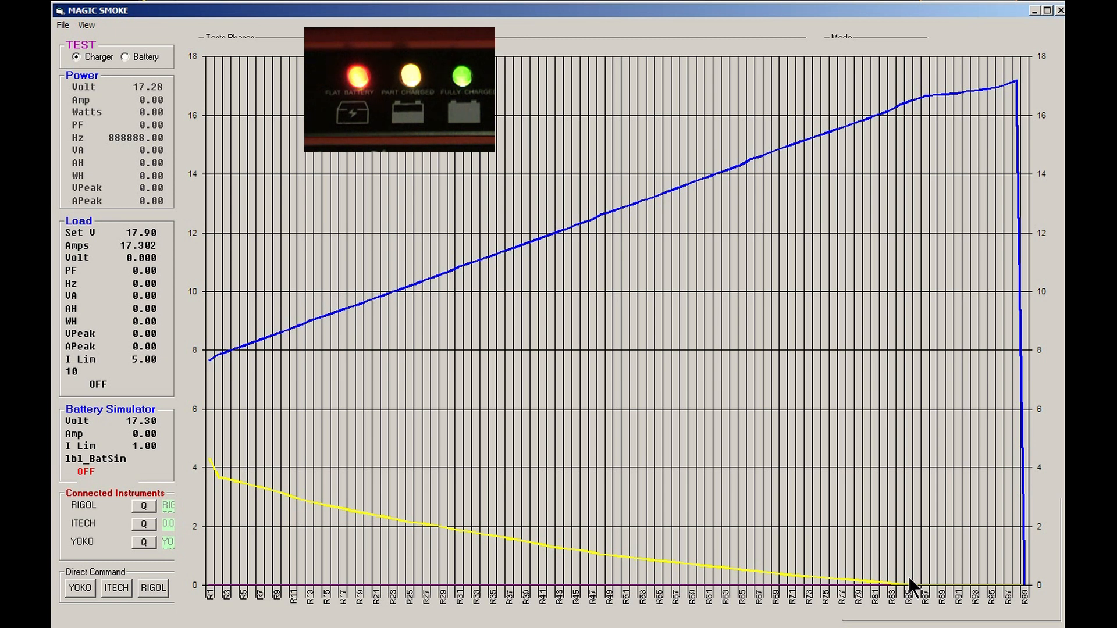
mouse_move(969, 548)
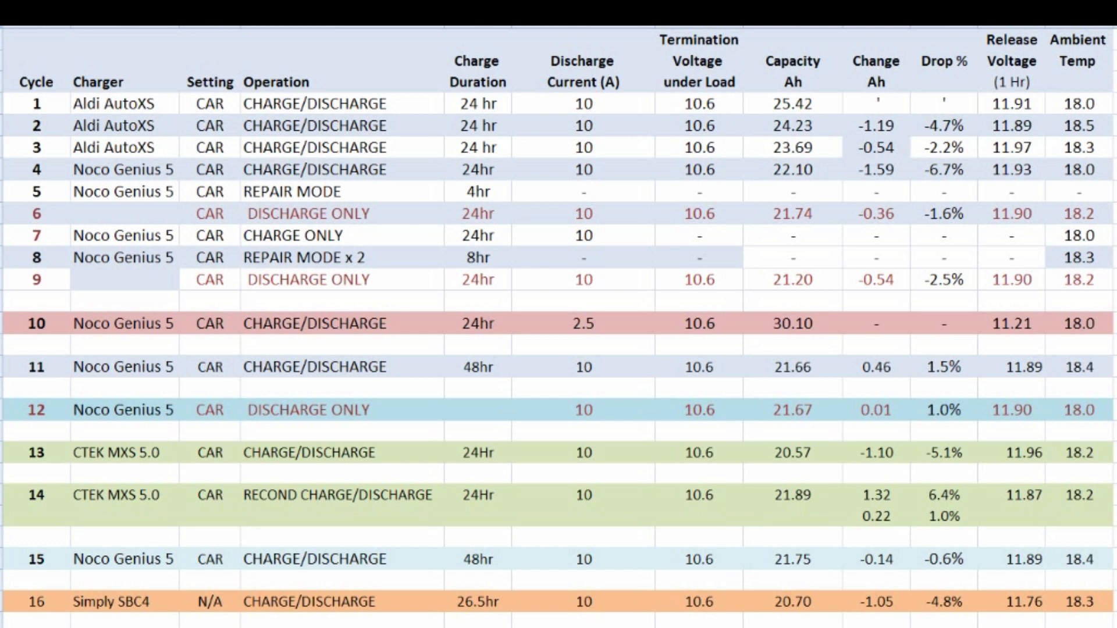
mouse_move(517, 276)
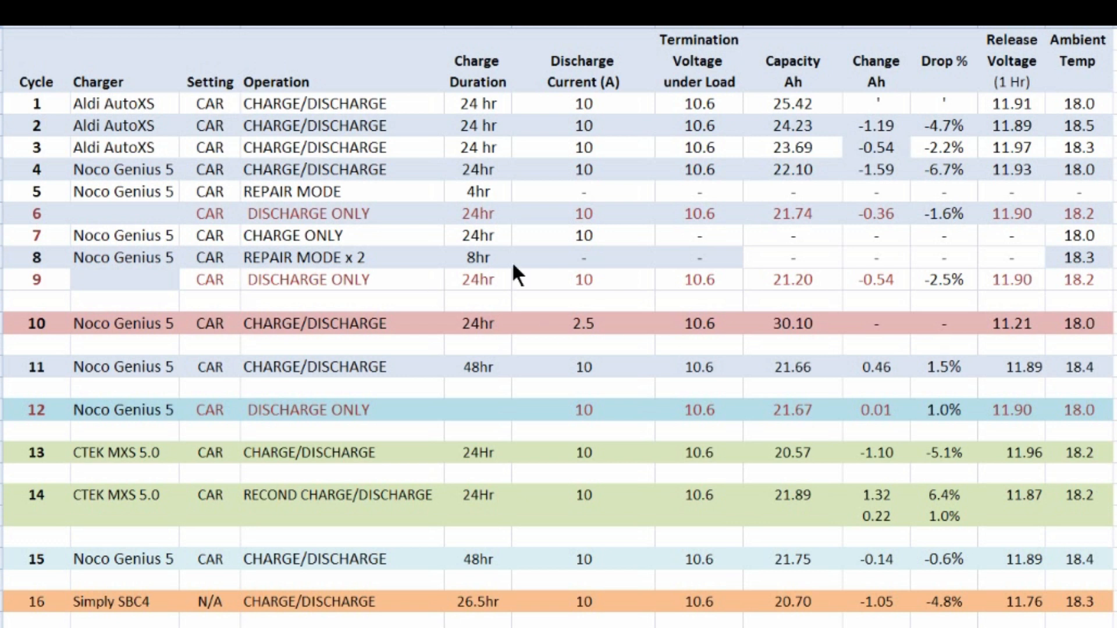
mouse_move(269, 186)
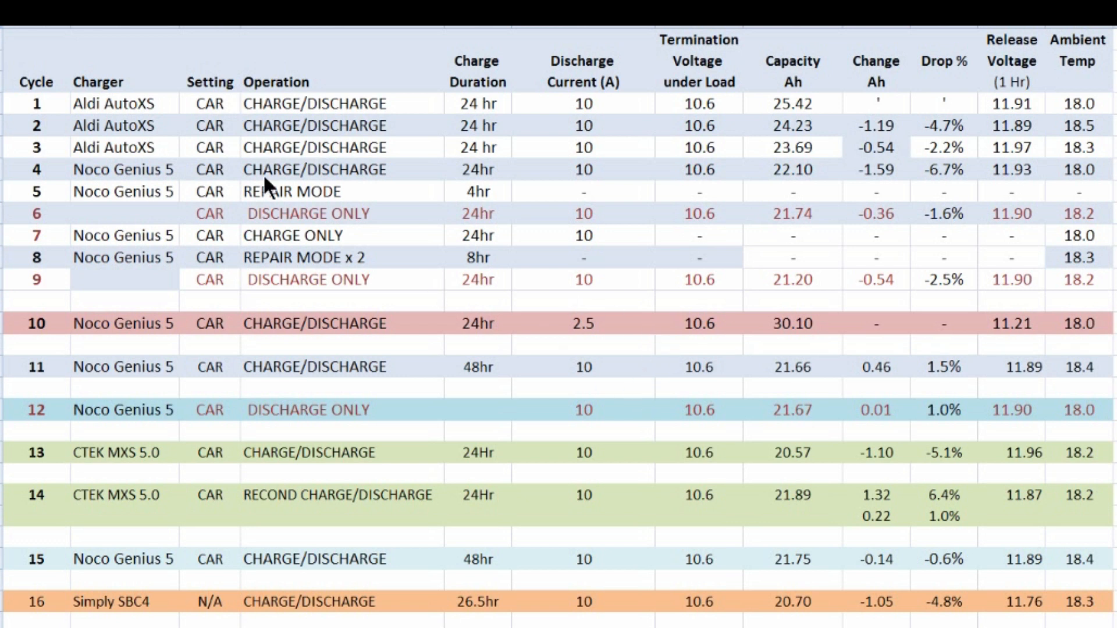
mouse_move(155, 419)
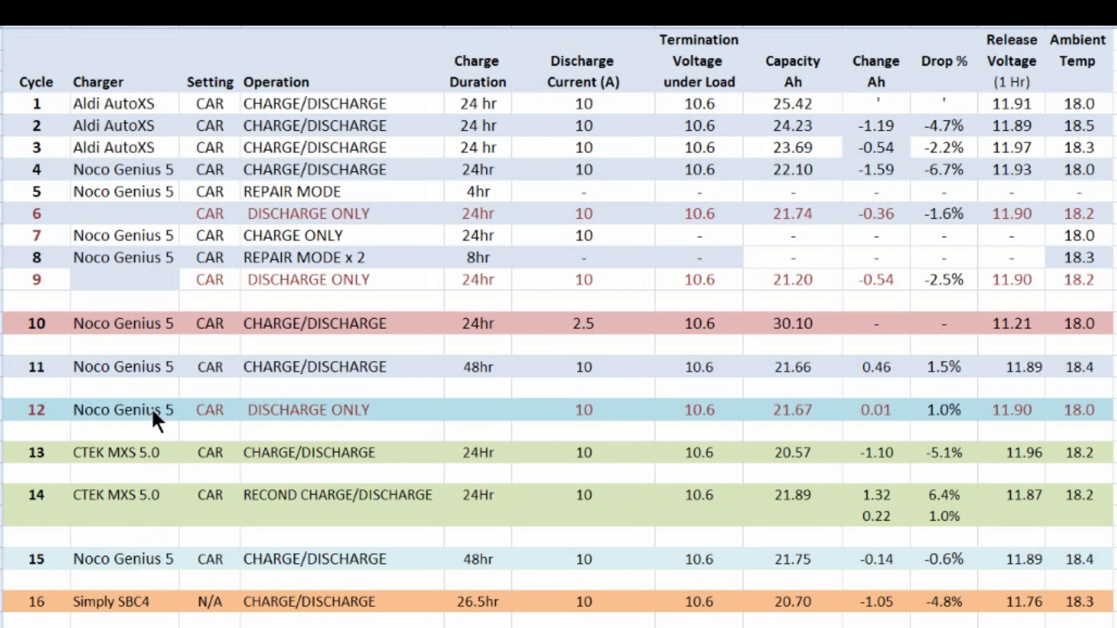
mouse_move(299, 520)
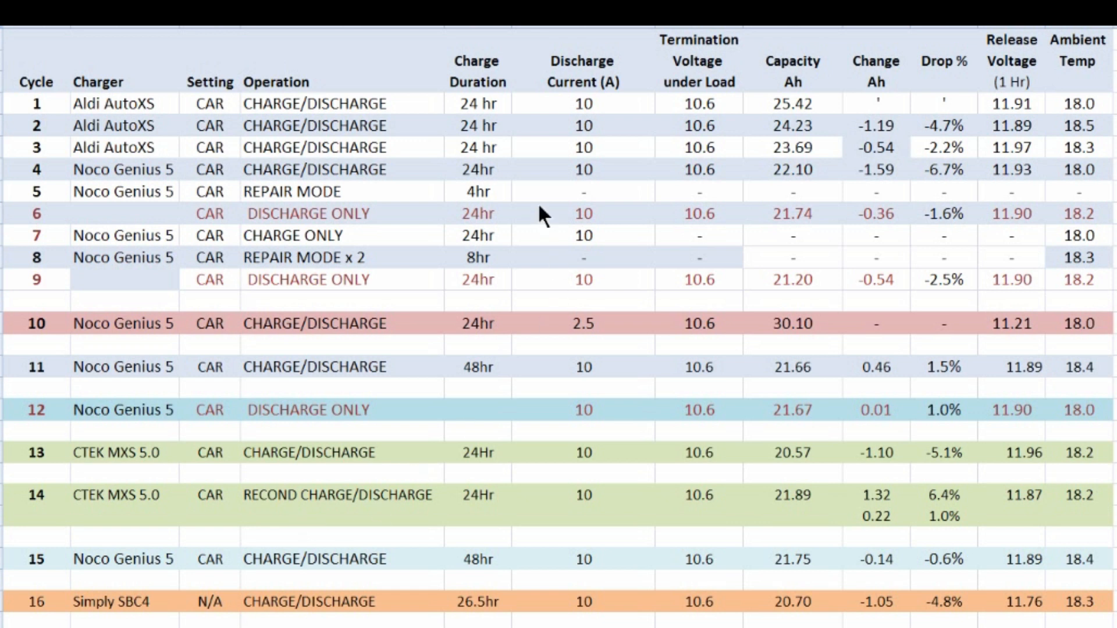
mouse_move(862, 382)
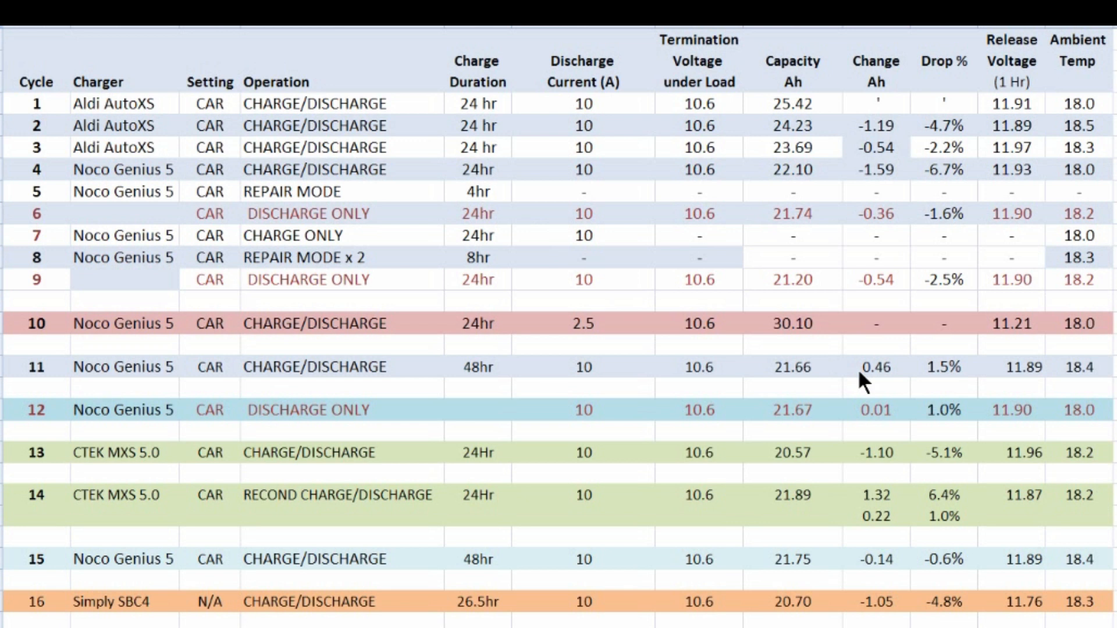
mouse_move(349, 544)
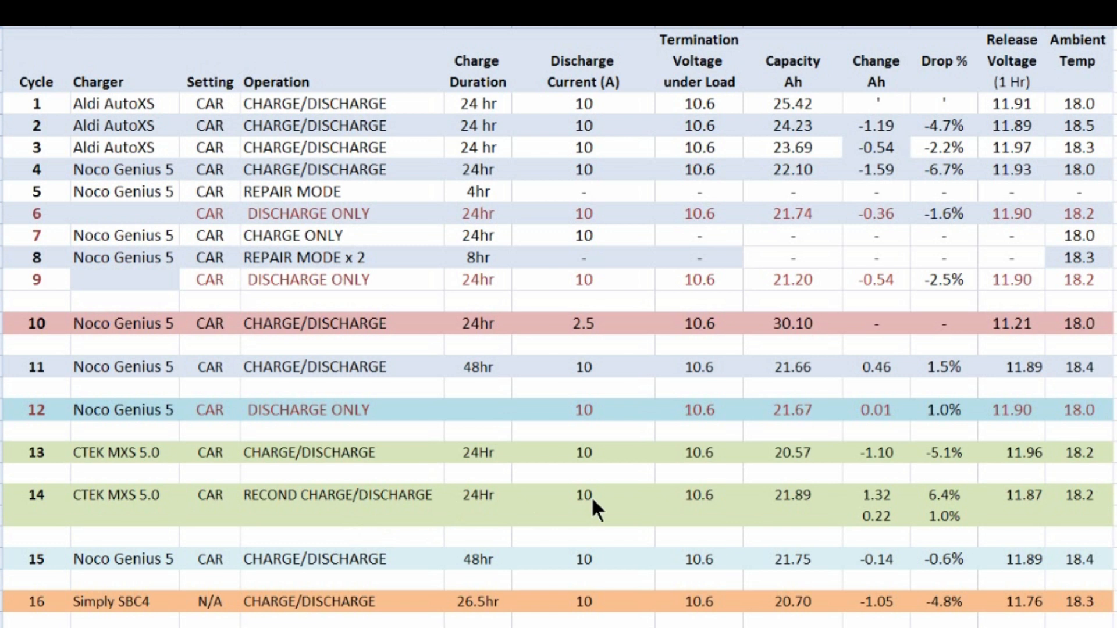
mouse_move(426, 513)
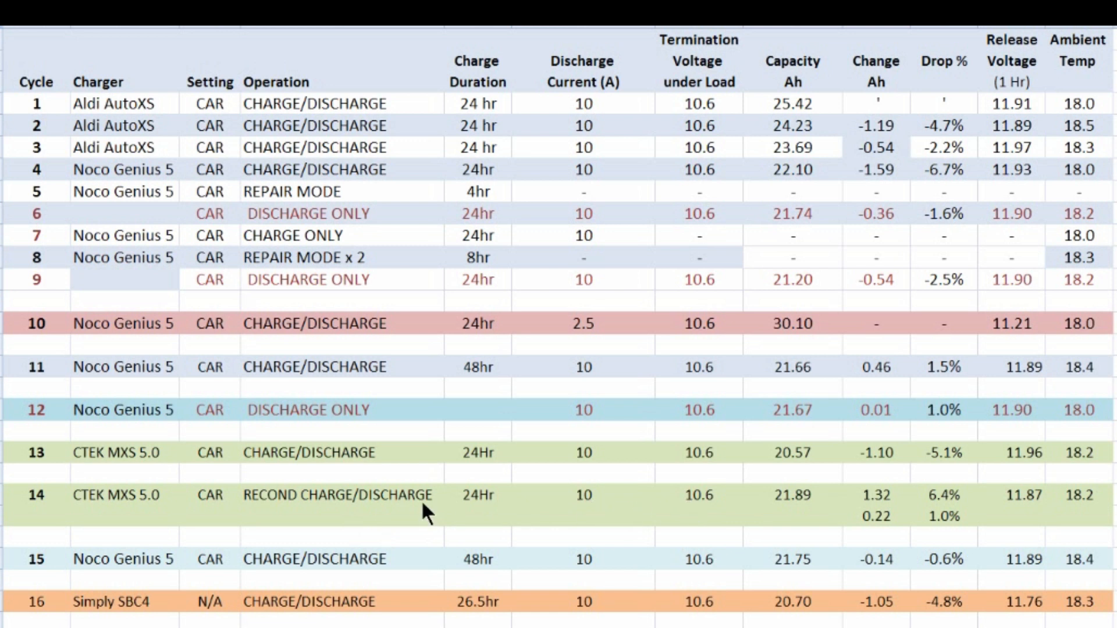
mouse_move(419, 506)
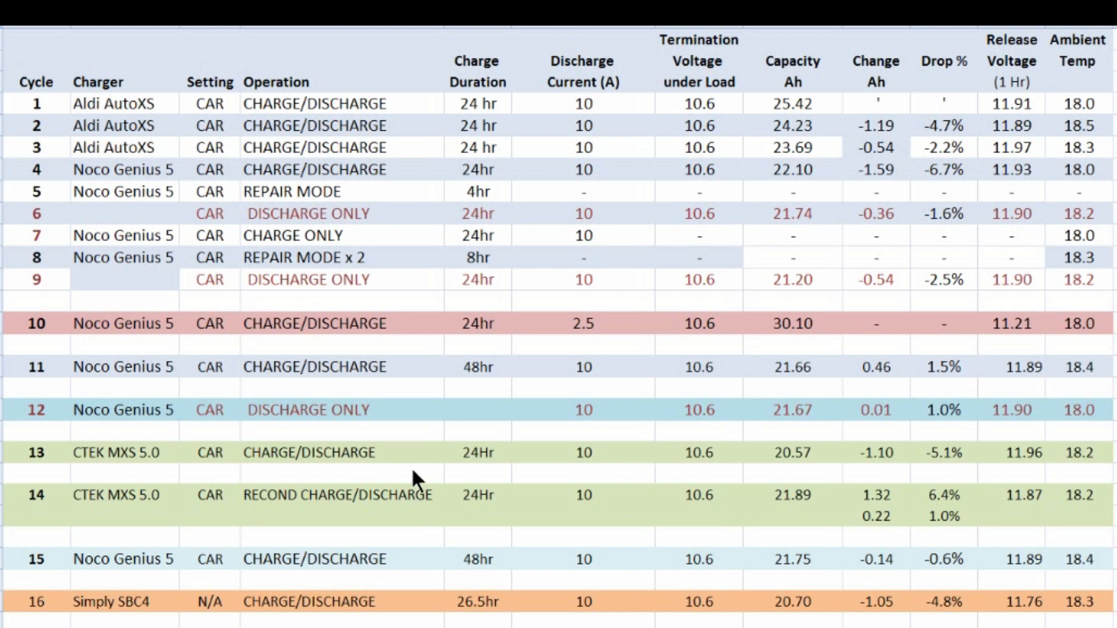
mouse_move(839, 508)
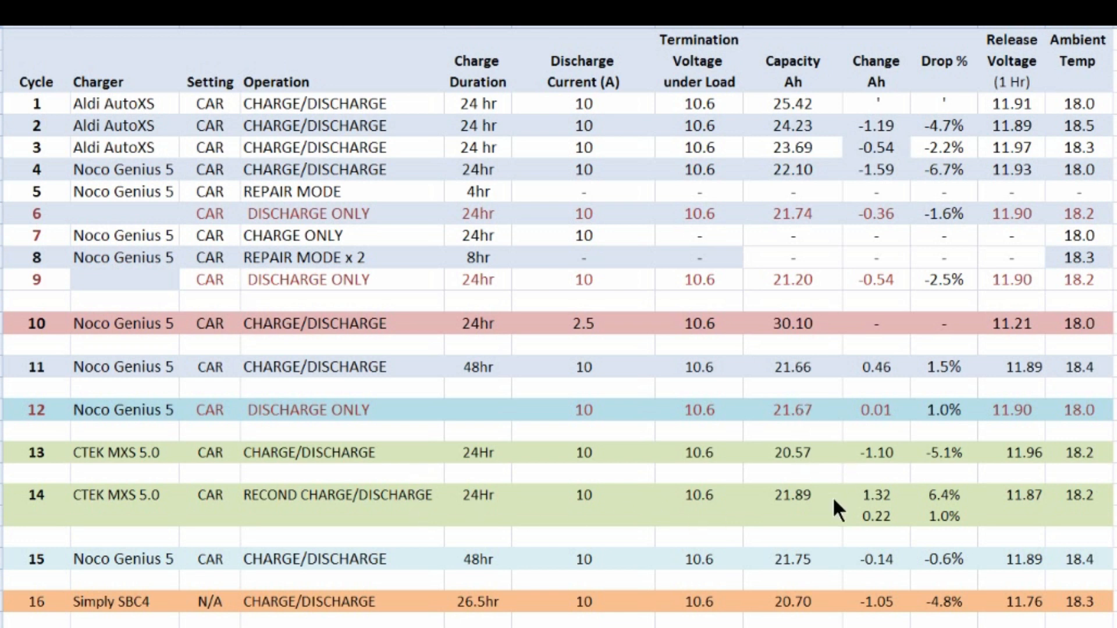
mouse_move(800, 376)
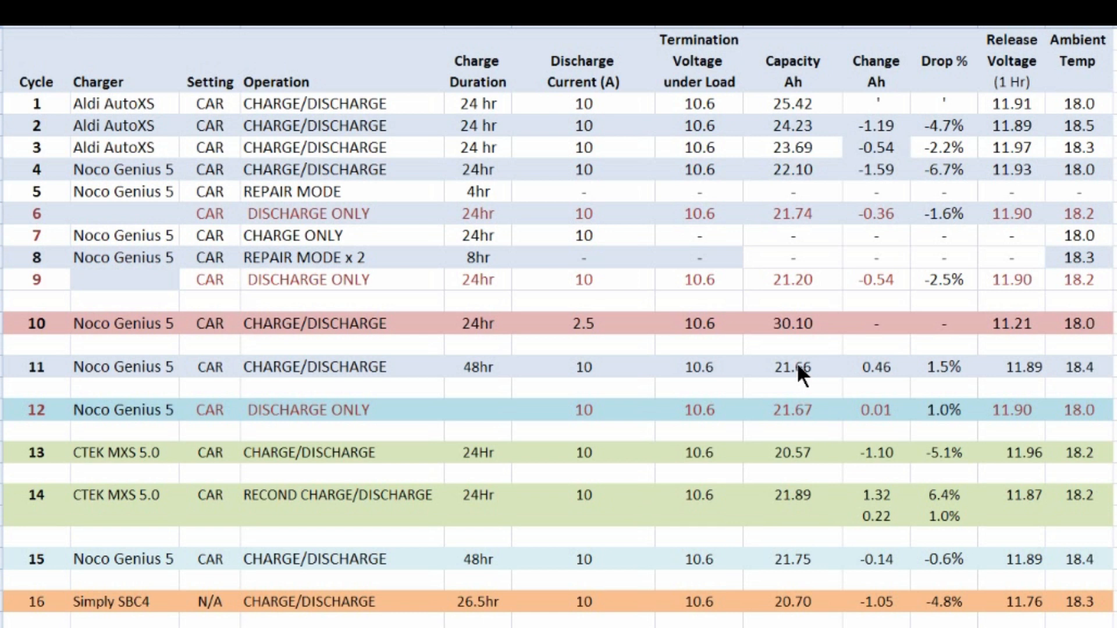
mouse_move(809, 477)
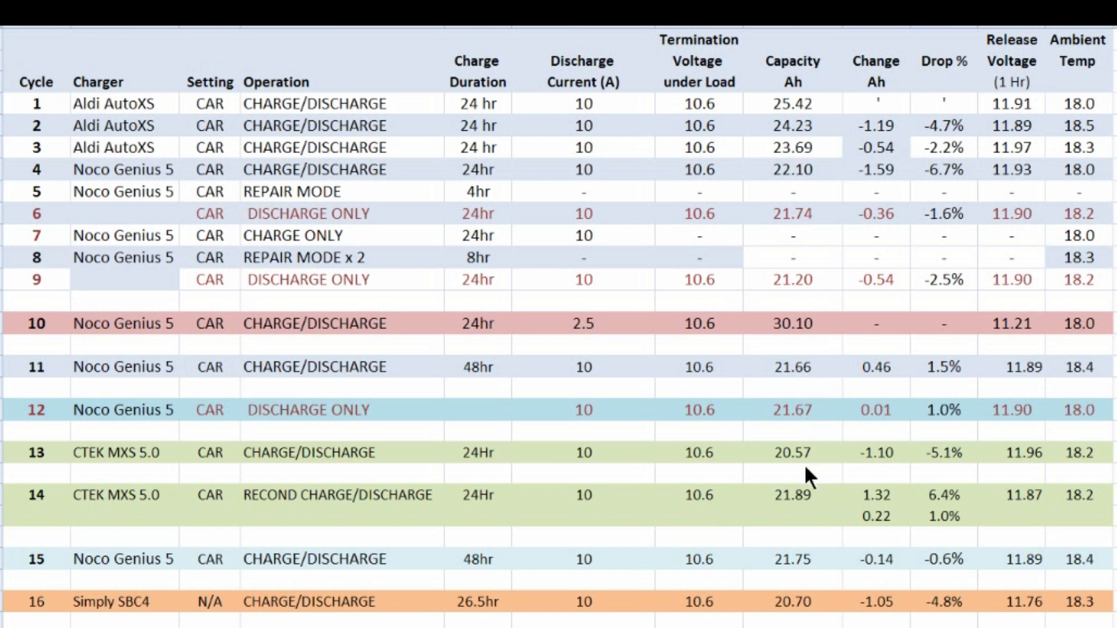
mouse_move(823, 544)
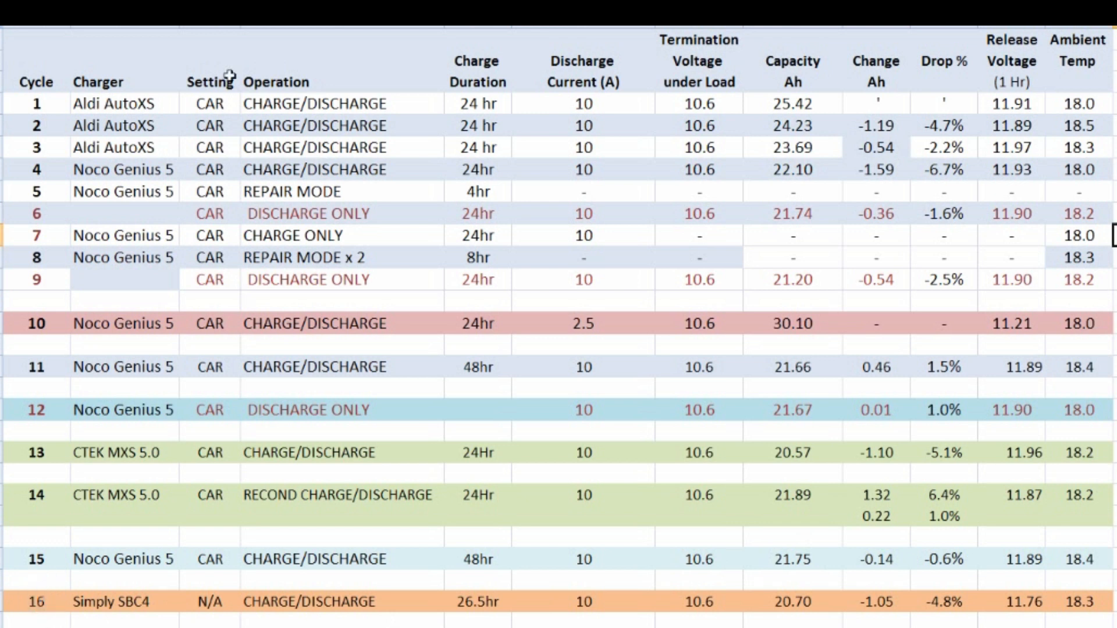
mouse_move(63, 620)
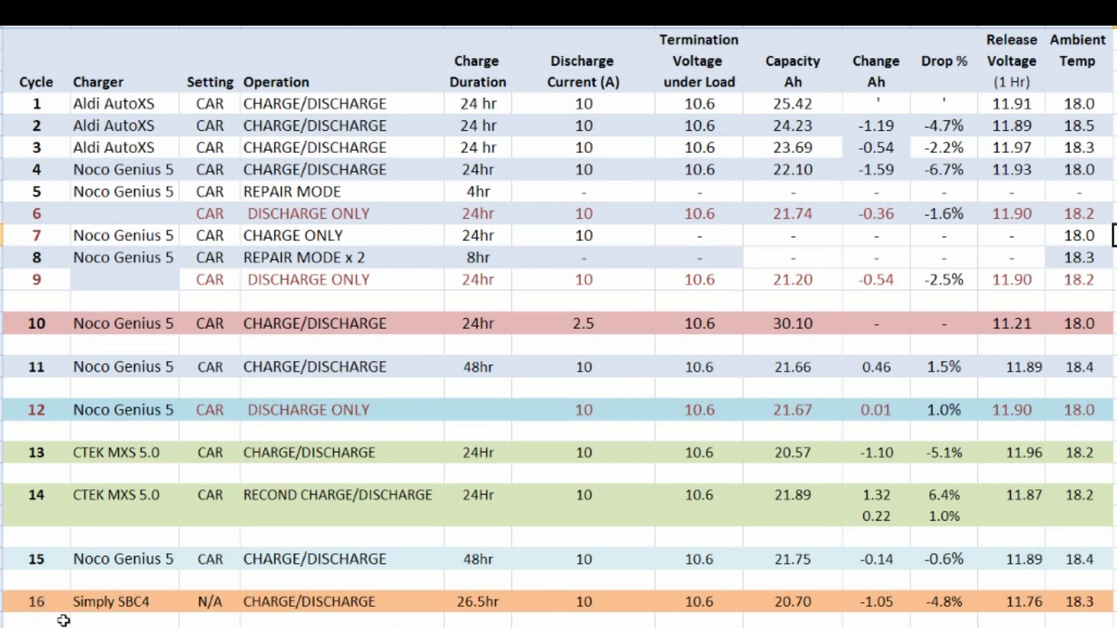
mouse_move(42, 605)
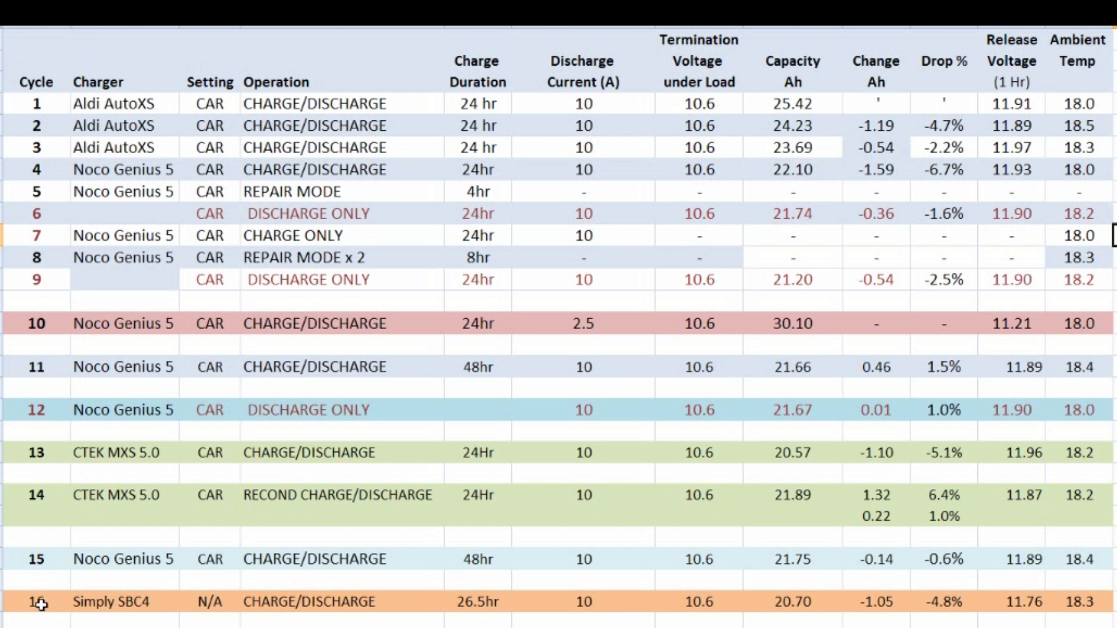
mouse_move(476, 615)
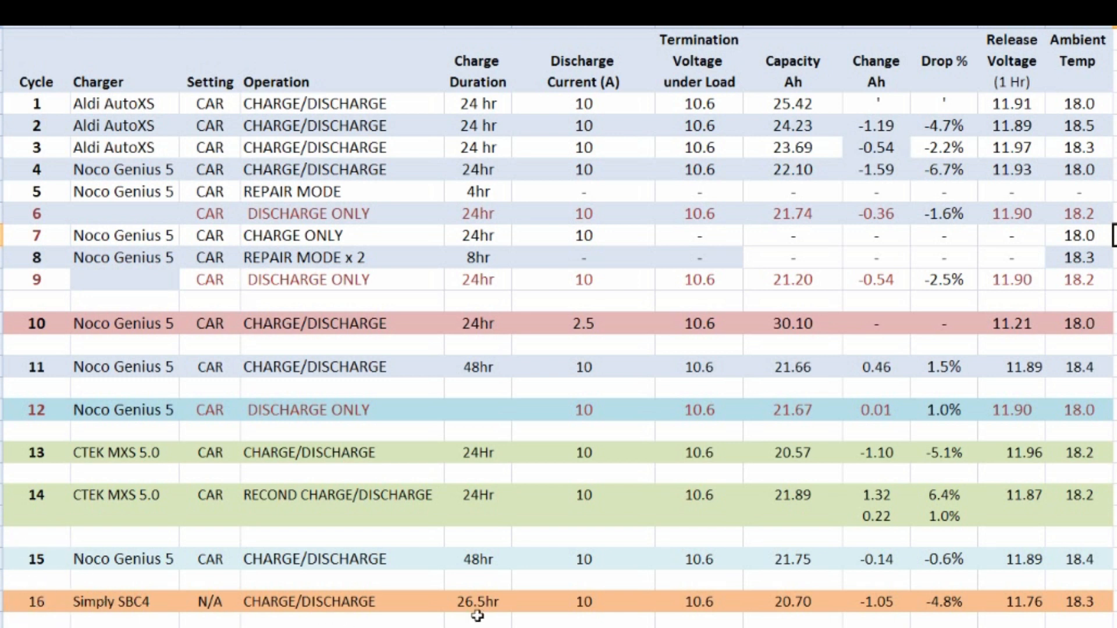
left_click(477, 602)
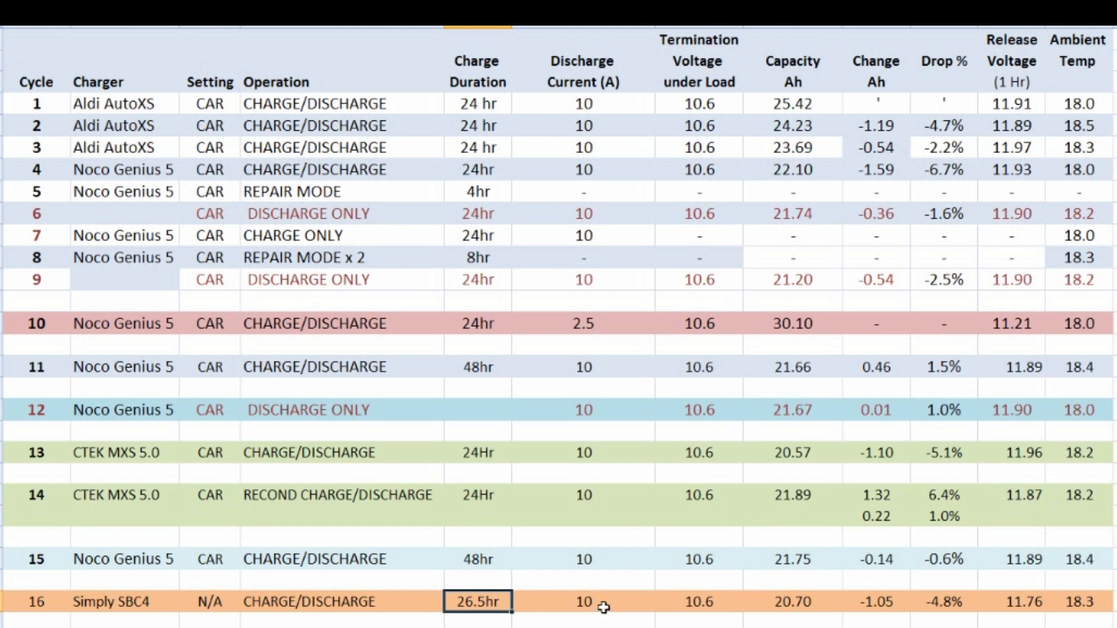
mouse_move(680, 590)
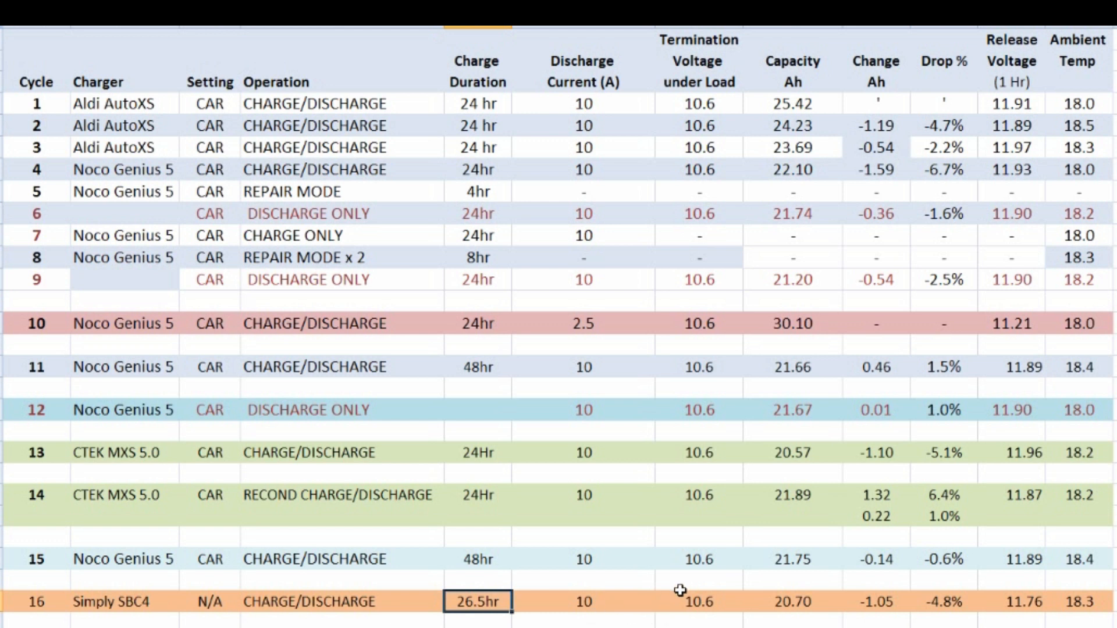
mouse_move(682, 600)
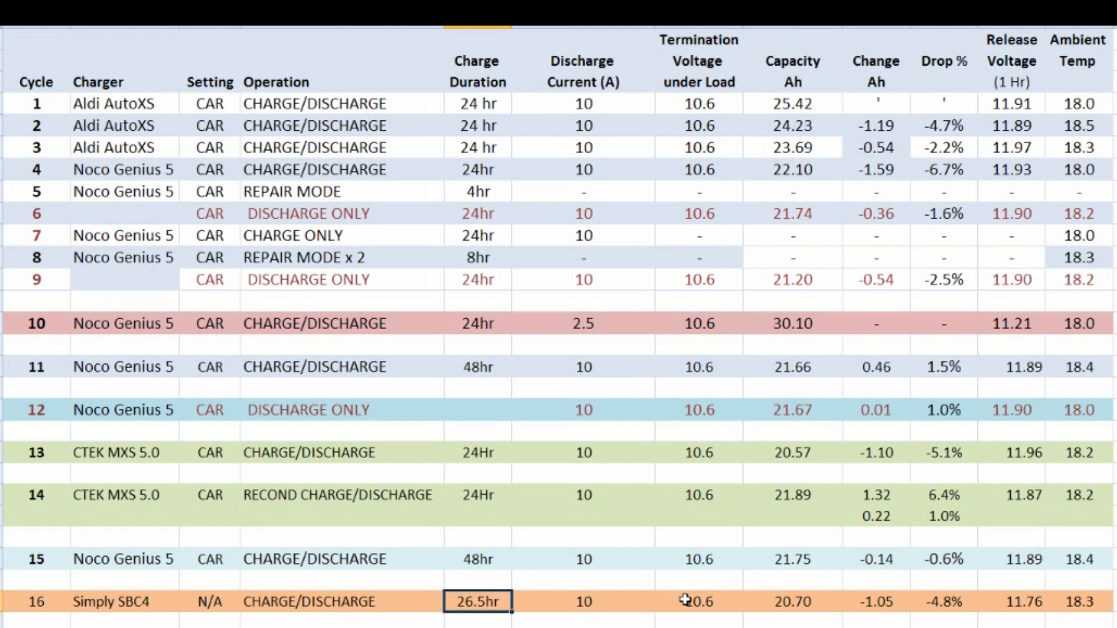
left_click(792, 601)
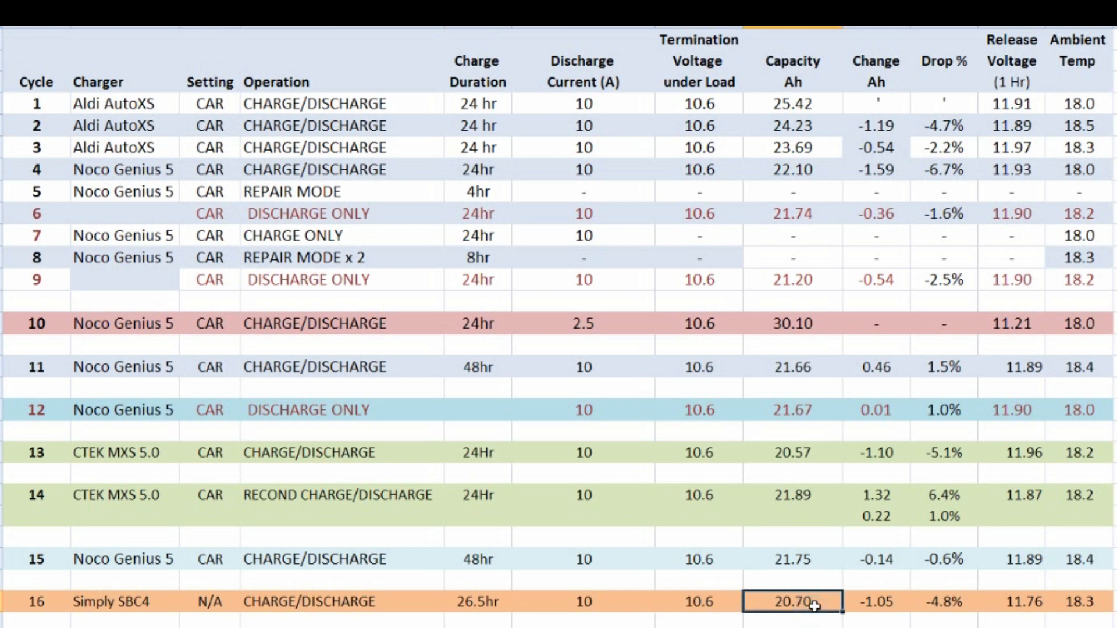
mouse_move(863, 621)
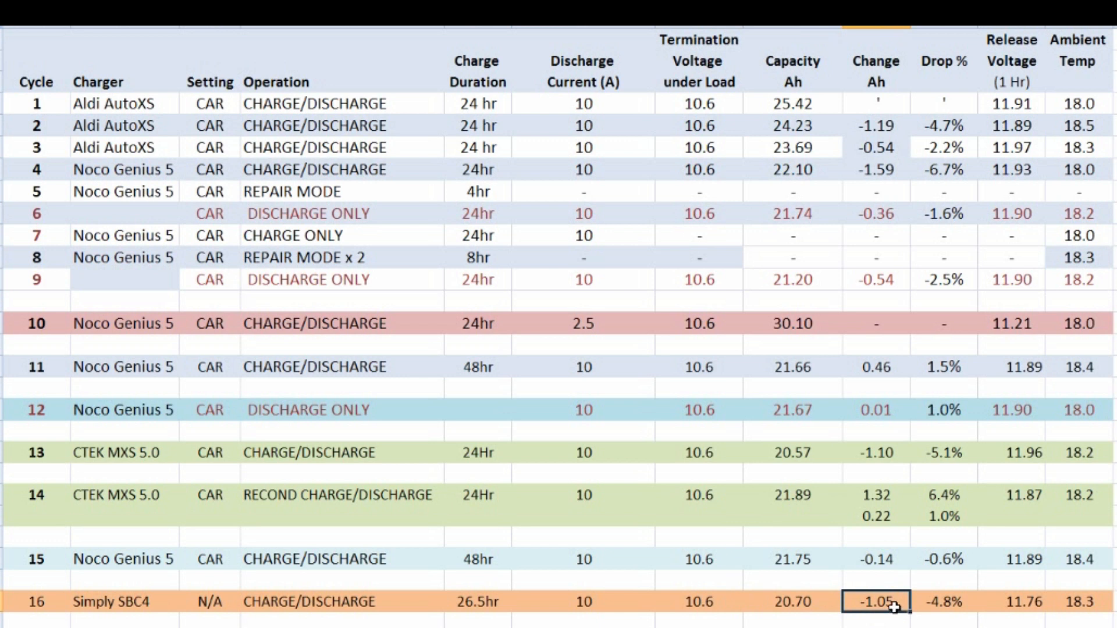
mouse_move(926, 604)
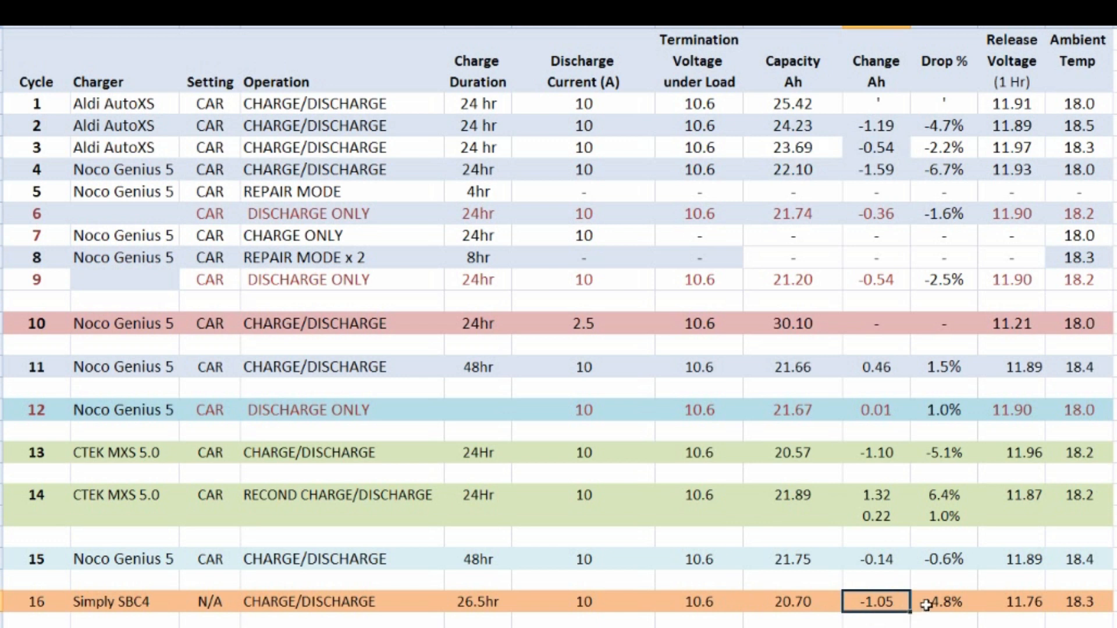
left_click(941, 601)
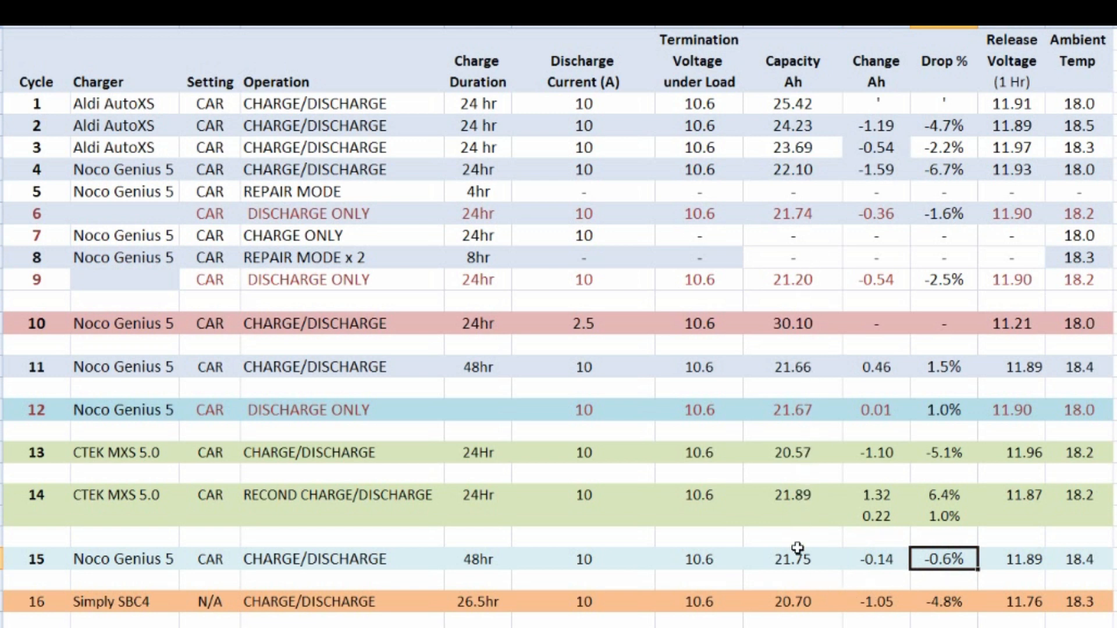
mouse_move(801, 539)
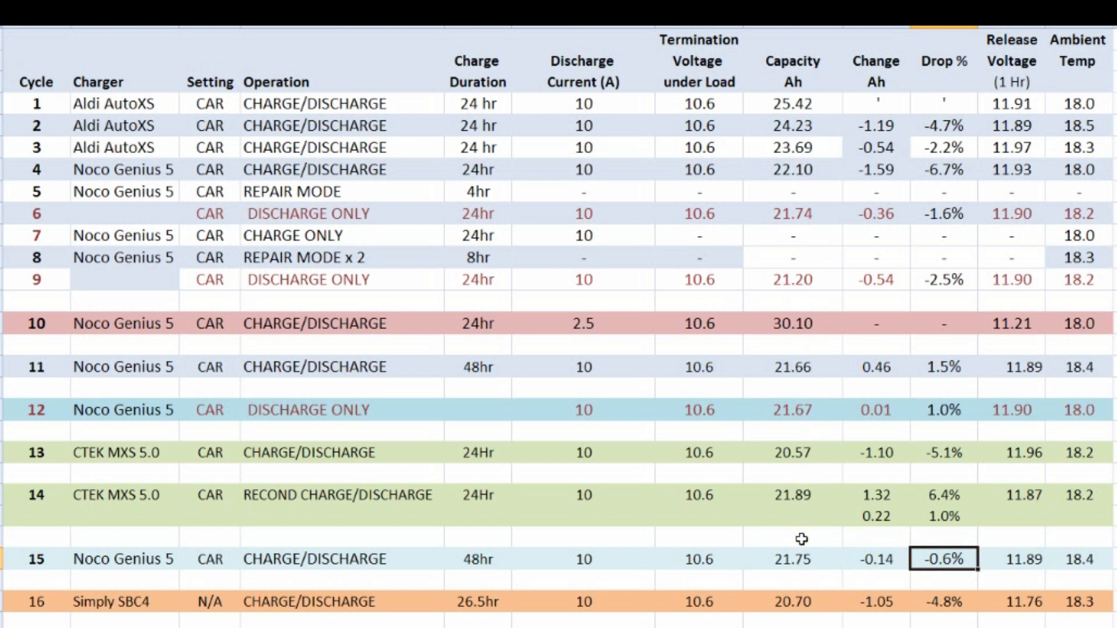
left_click(792, 602)
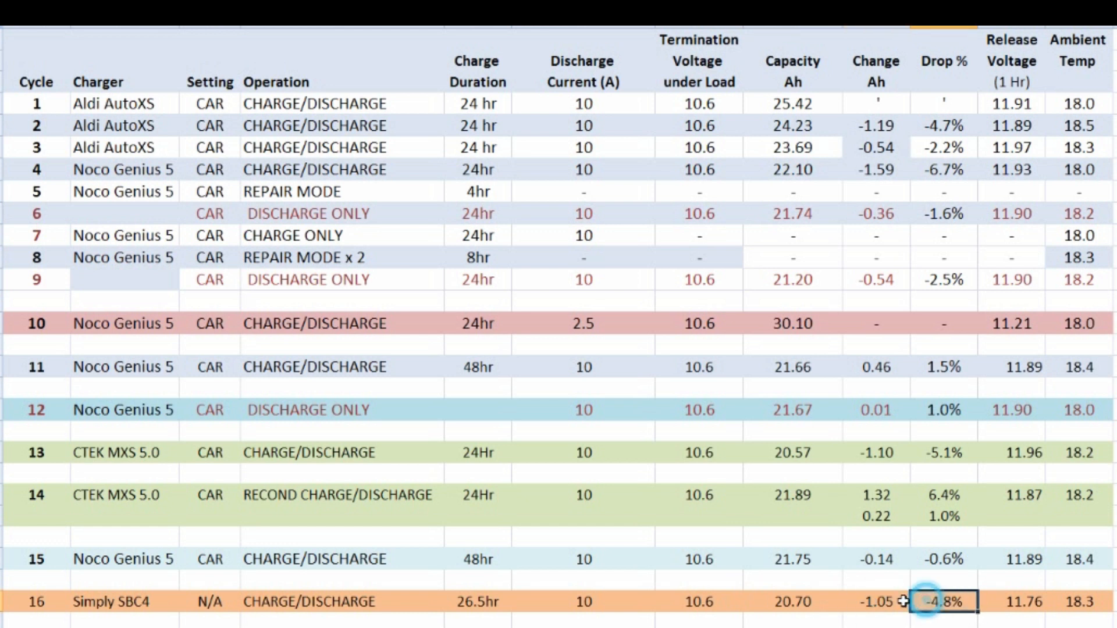
mouse_move(927, 592)
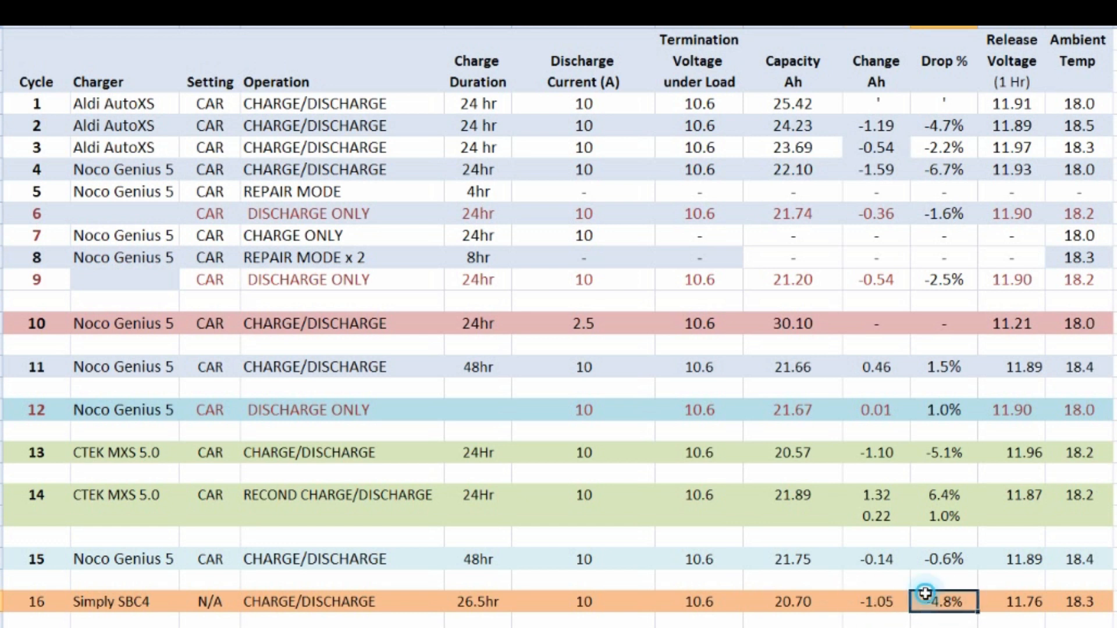
left_click(875, 602)
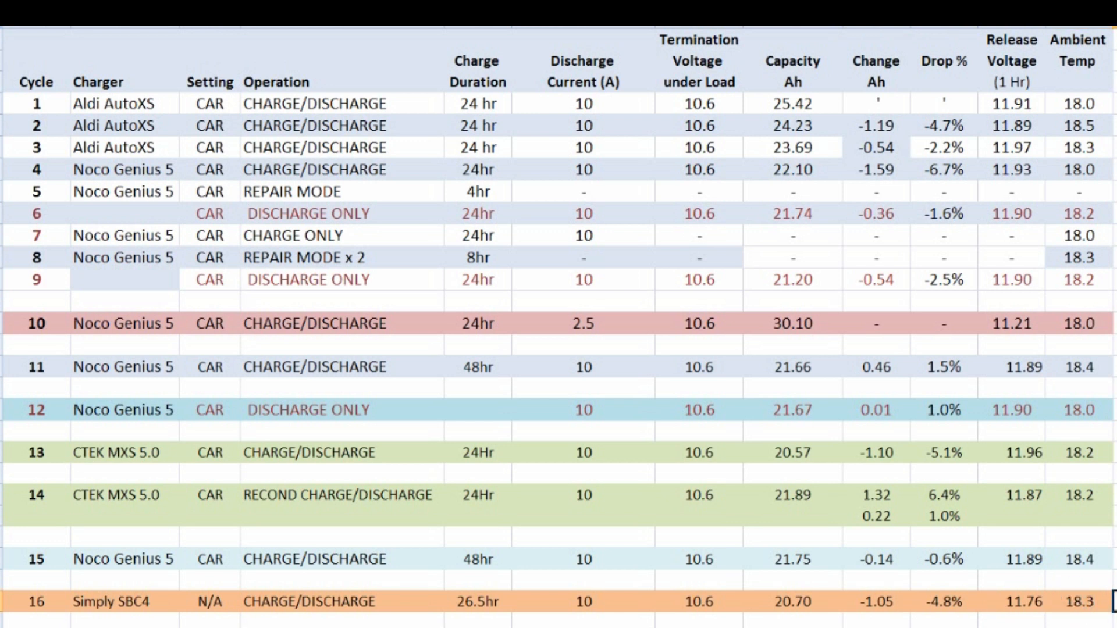
mouse_move(1061, 589)
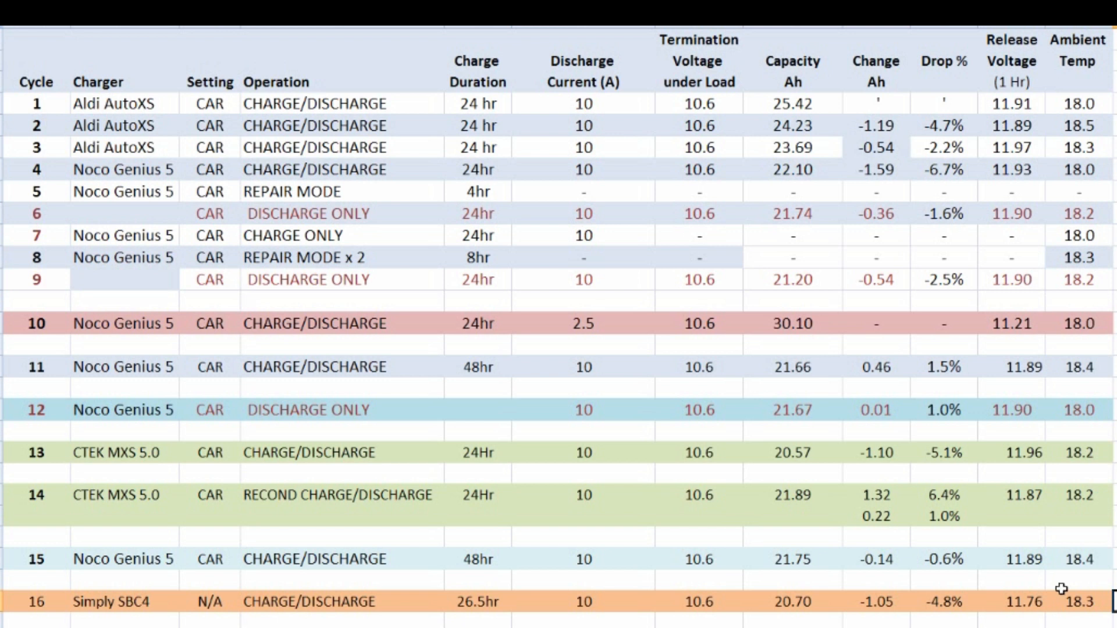